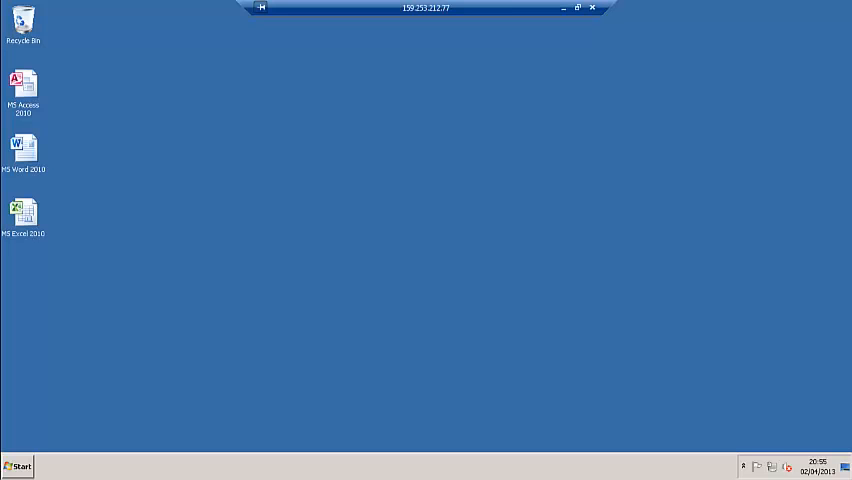
- Open the MS Excel 2010 workbook with the contact address records from the desktop
left_click(24, 212)
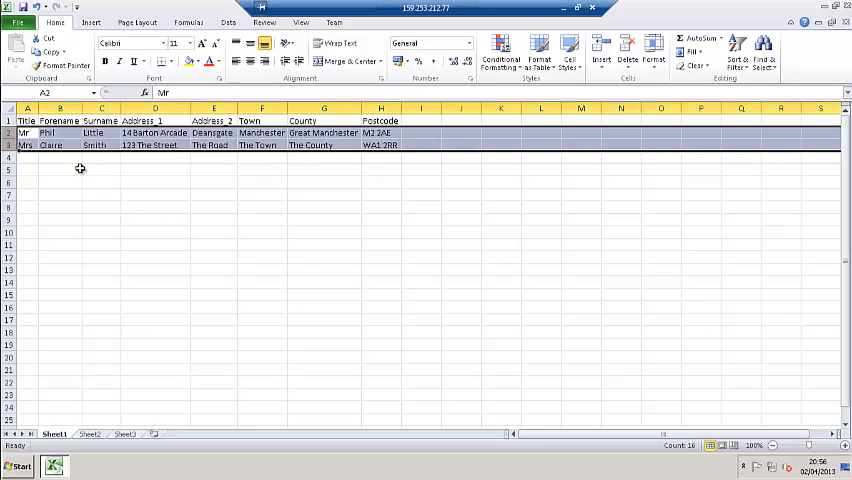
- Review the contact rows and the Address_1 column heading in the worksheet
left_click(60, 168)
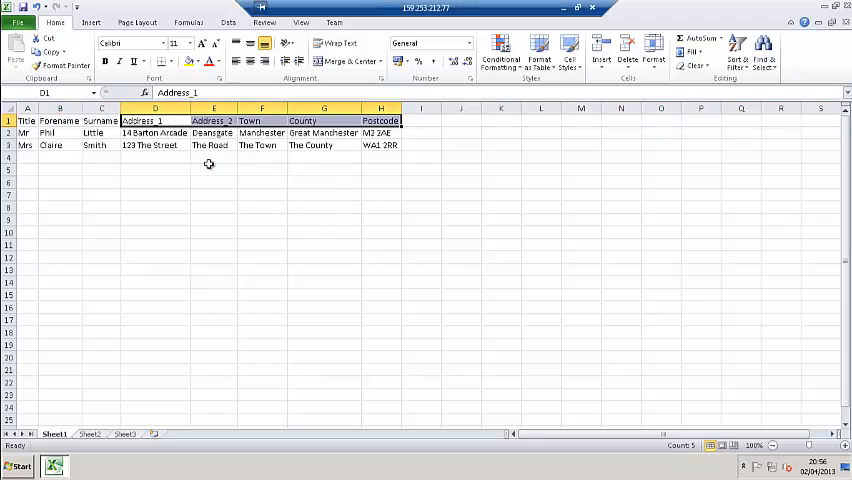
left_click(154, 108)
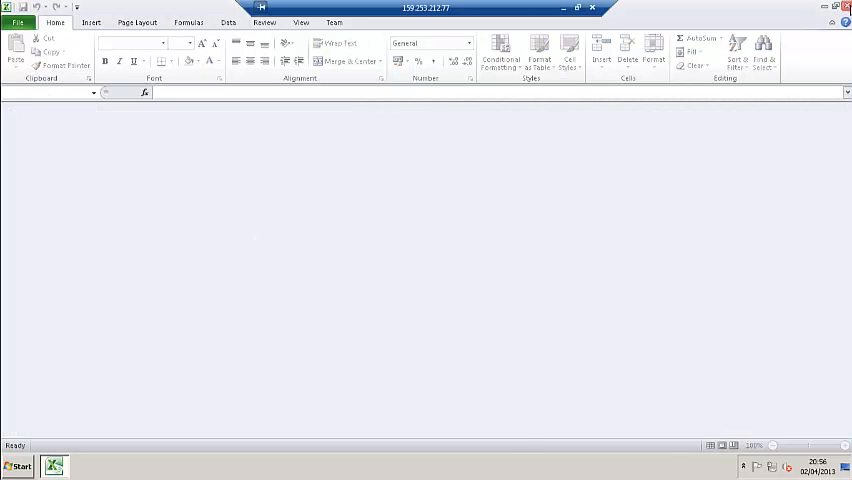
- Close Excel and launch the MS Access 2010 database from the desktop
left_click(592, 8)
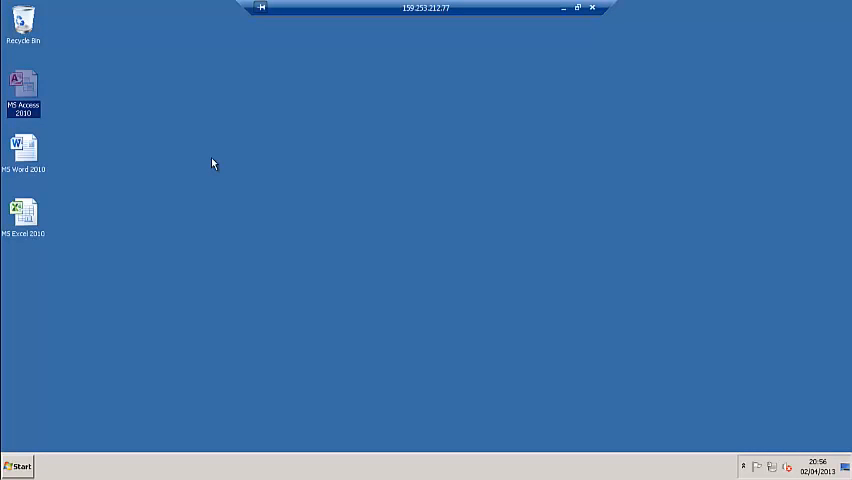
left_click(24, 90)
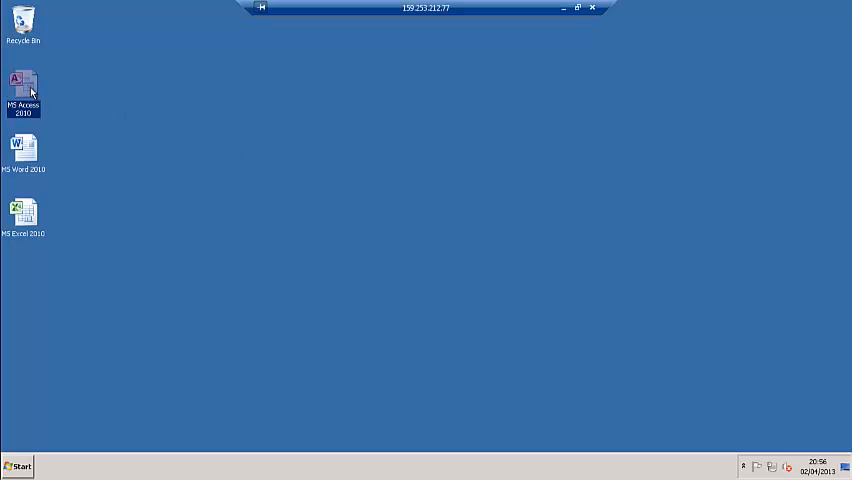
double_click(24, 88)
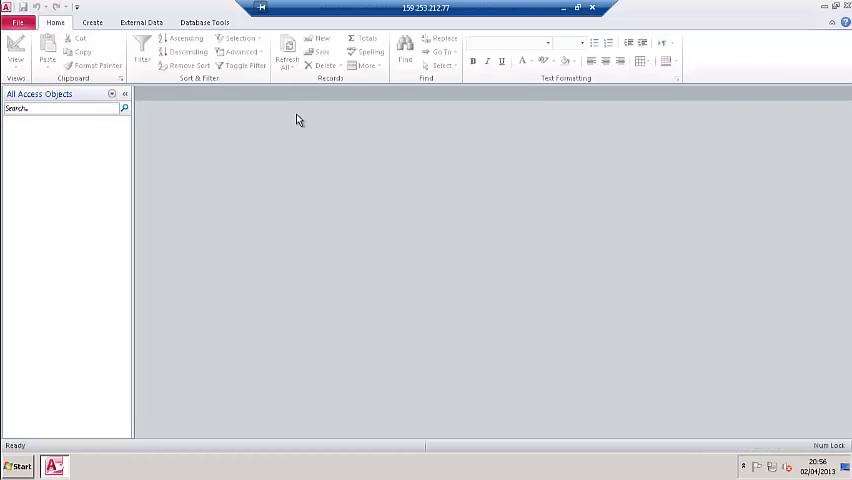
mouse_move(56, 252)
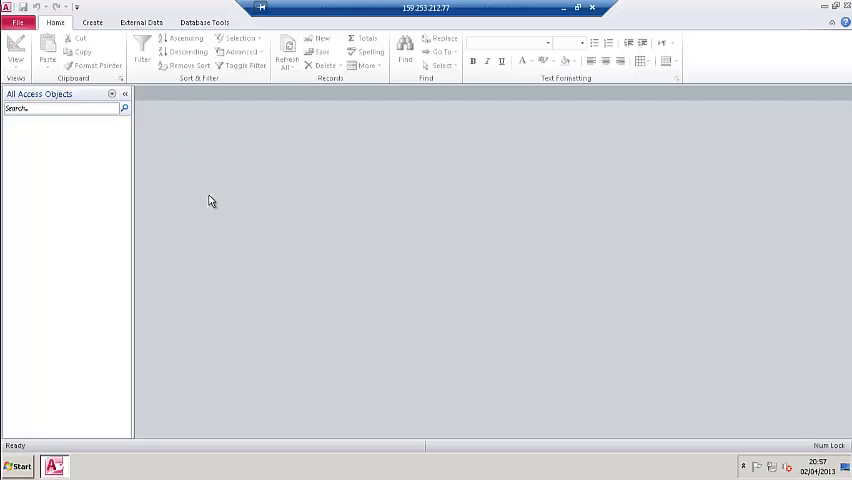
mouse_move(320, 208)
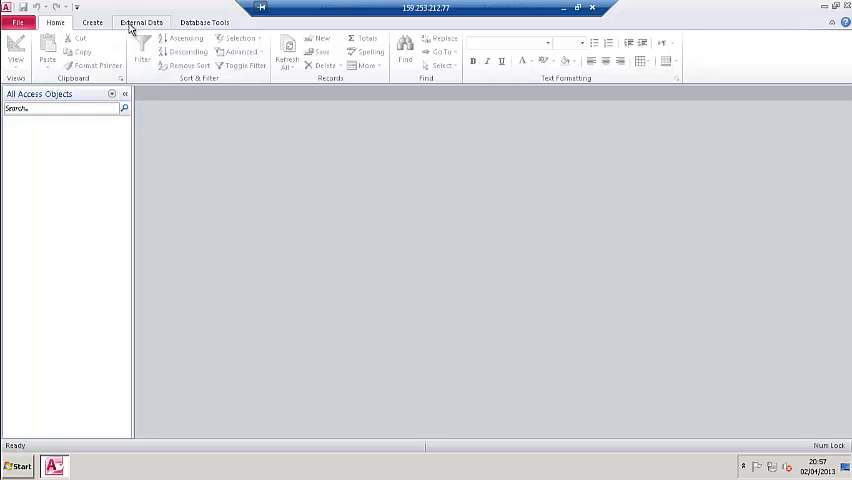
- Start an Excel import from External Data, choosing MS Excel 2010.xlsx on the Desktop into a new table
left_click(140, 22)
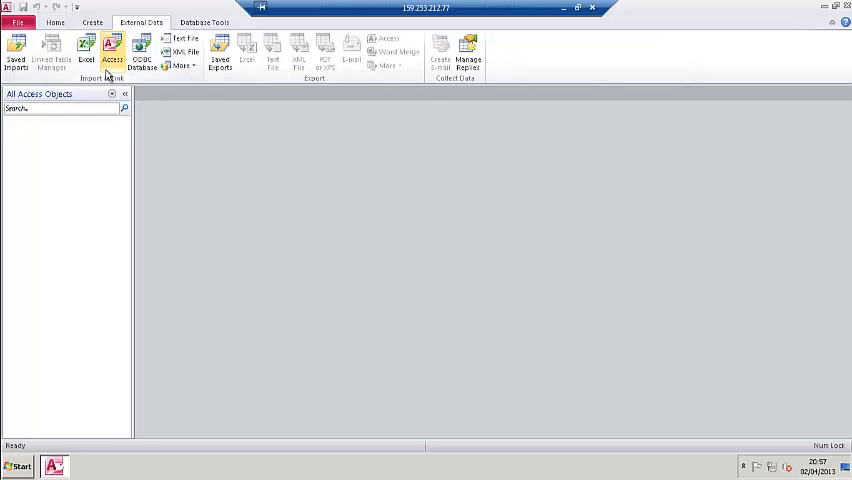
mouse_move(80, 72)
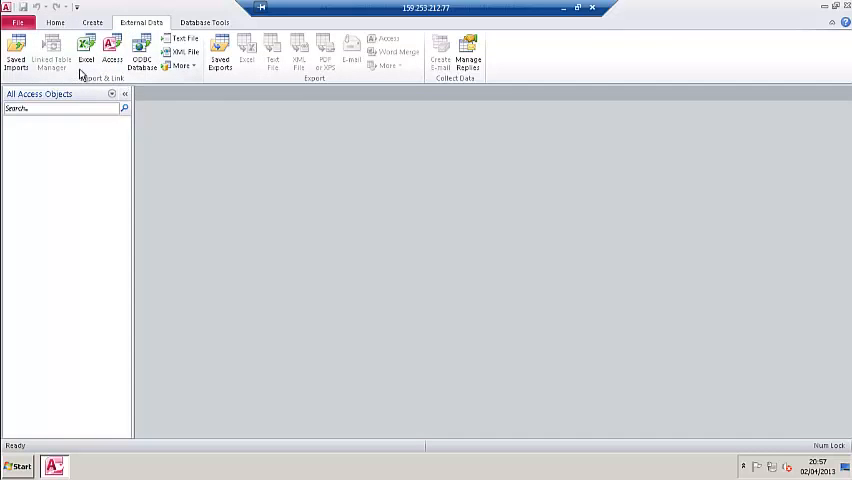
mouse_move(86, 48)
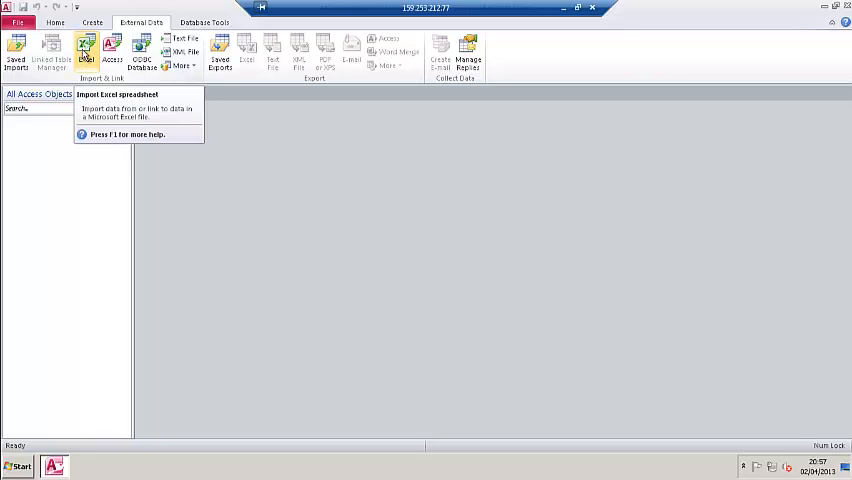
left_click(84, 50)
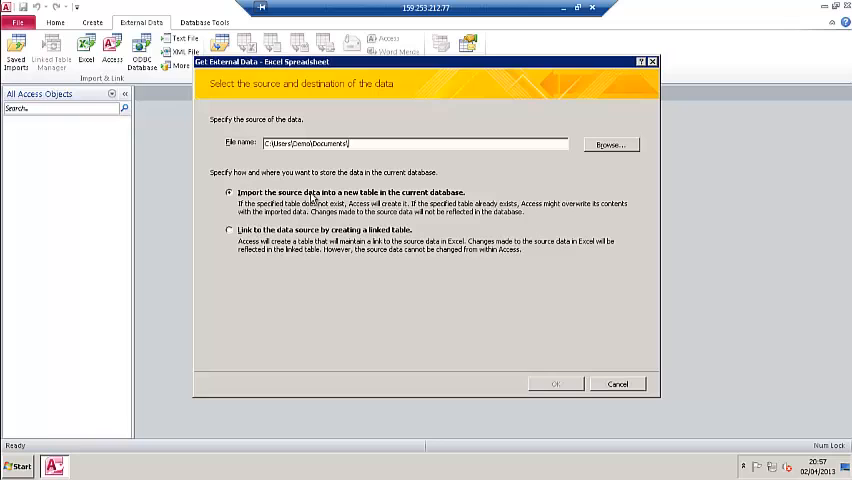
mouse_move(278, 192)
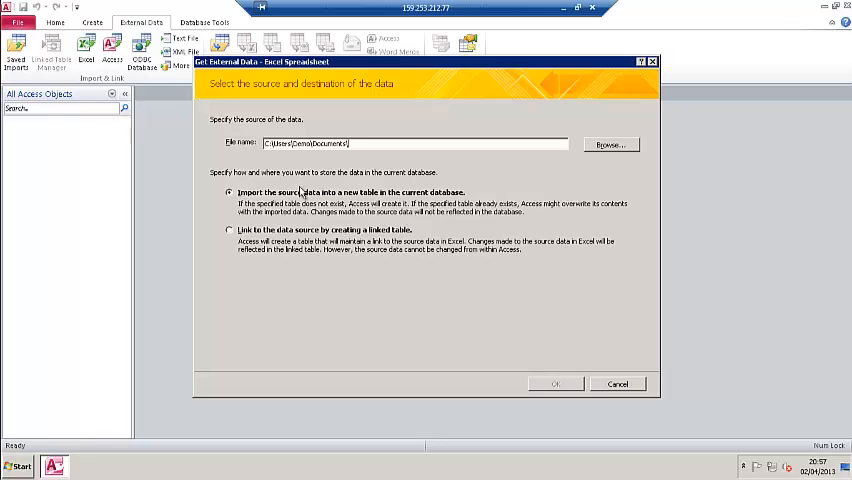
mouse_move(600, 190)
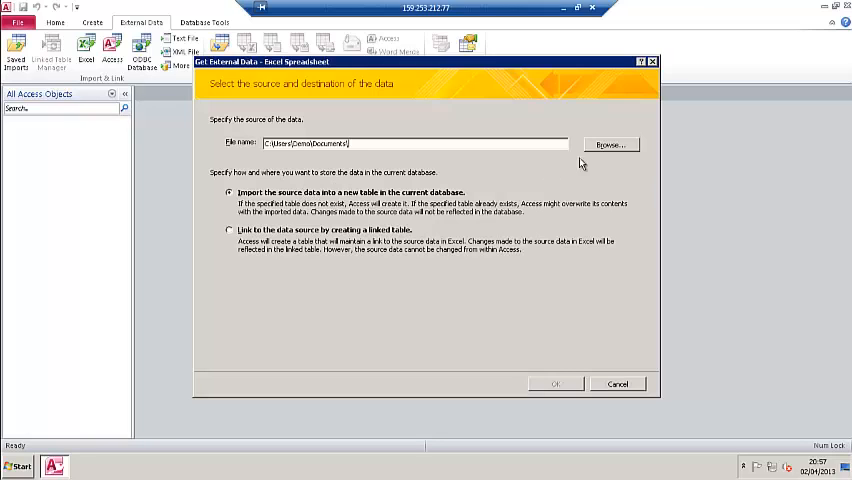
left_click(608, 144)
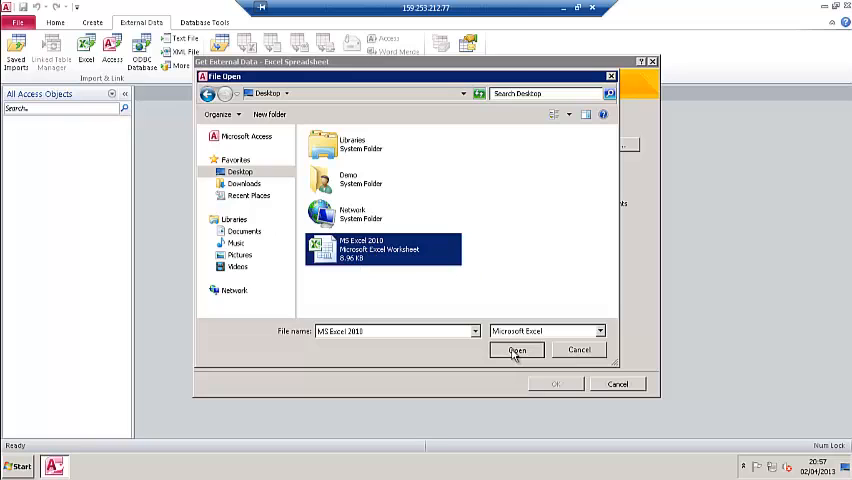
left_click(516, 350)
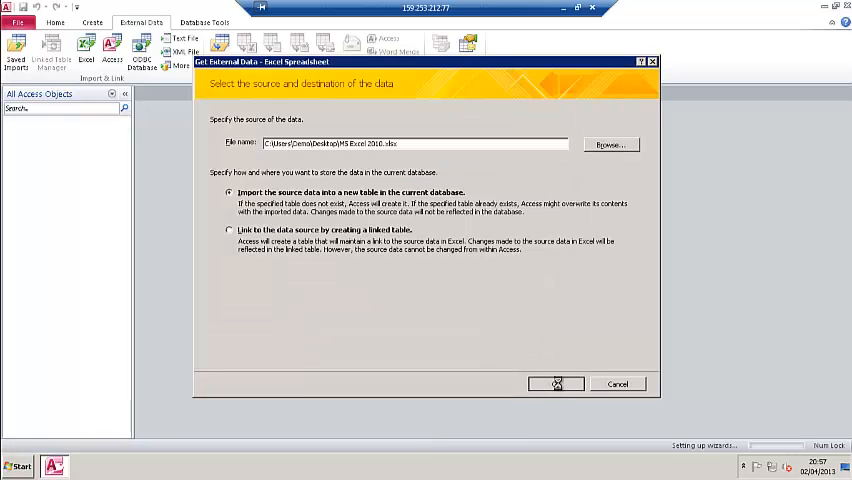
left_click(556, 384)
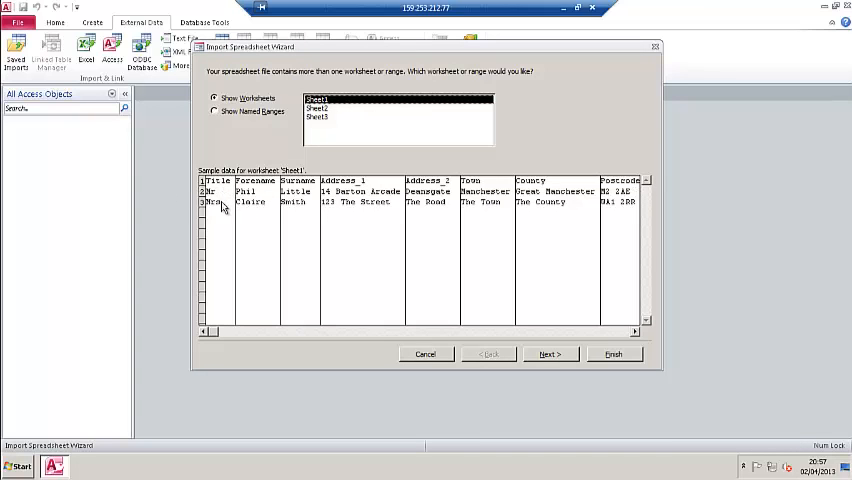
- Accept Sheet1 with first-row column headings, default field settings and no primary key
left_click(548, 354)
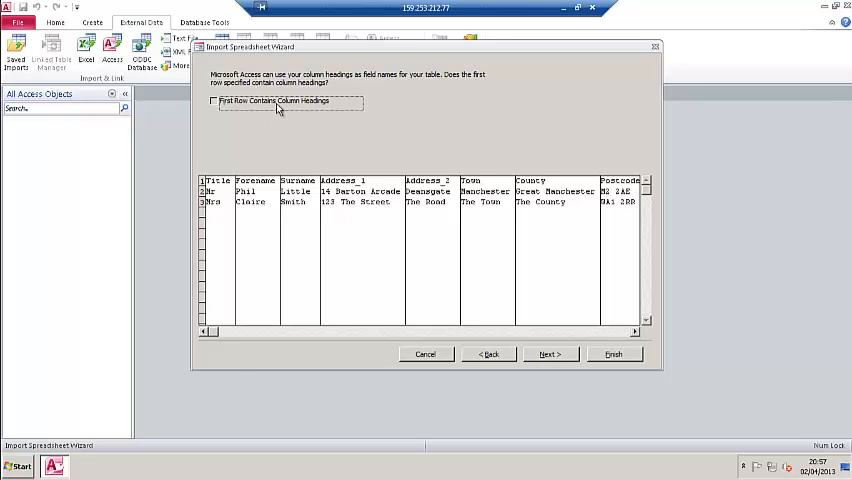
left_click(212, 100)
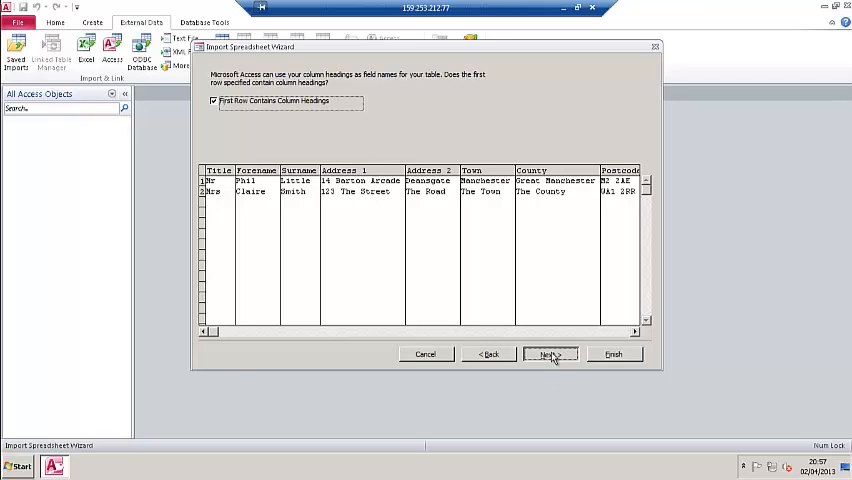
left_click(550, 354)
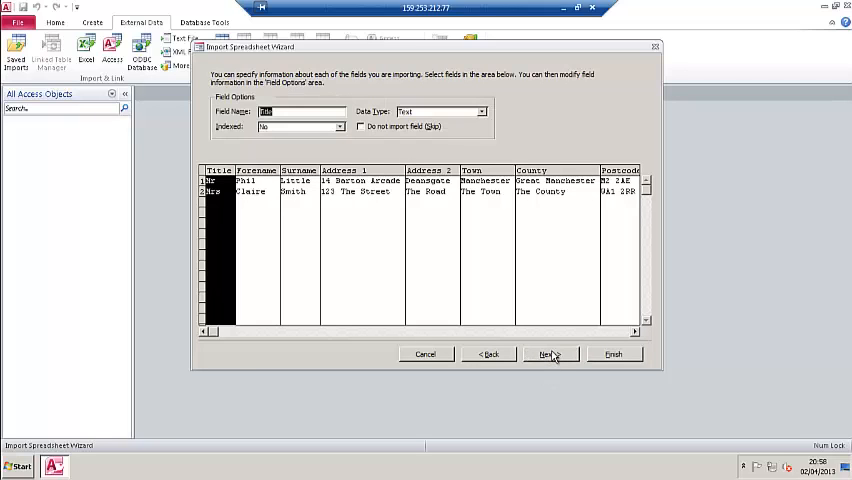
left_click(550, 354)
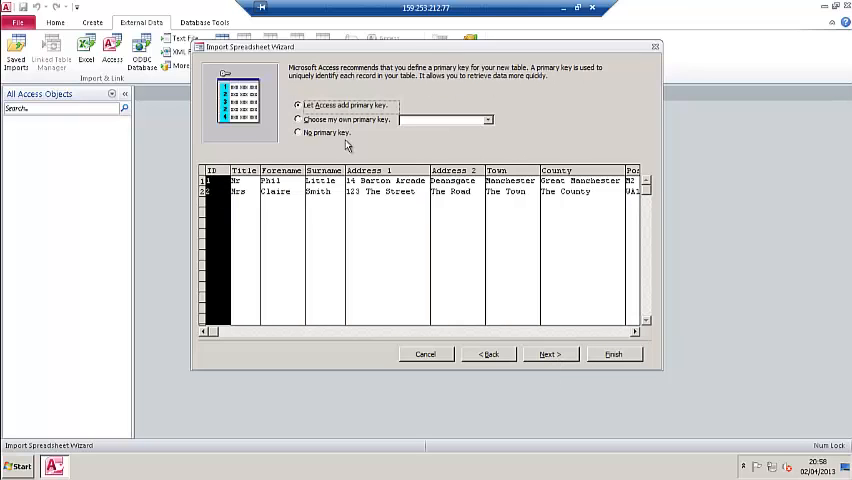
left_click(298, 132)
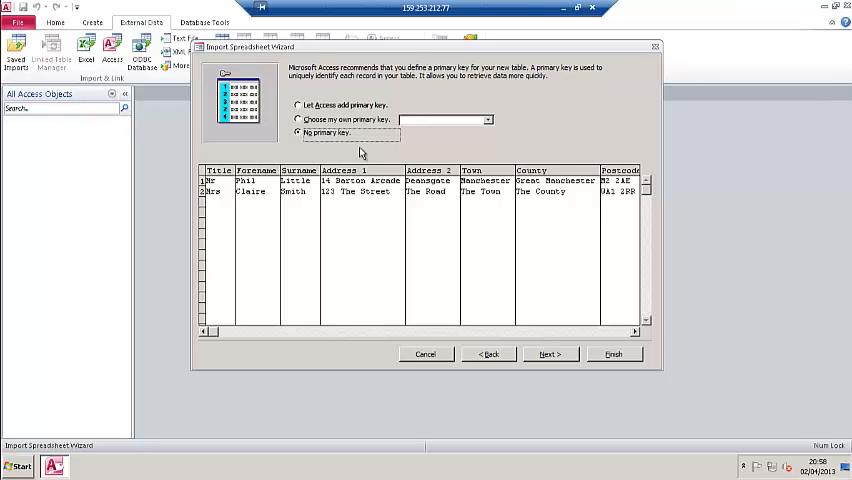
left_click(548, 352)
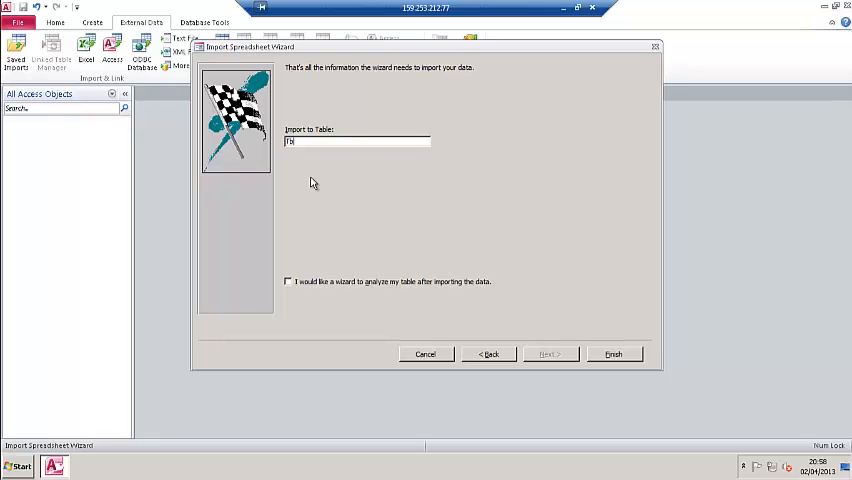
- Name the new table tb_Merge and finish the import
type("b")
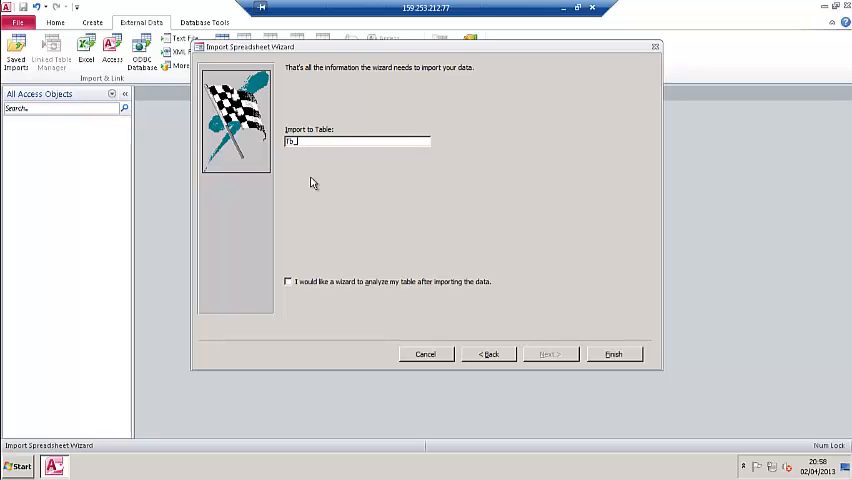
type("Merge")
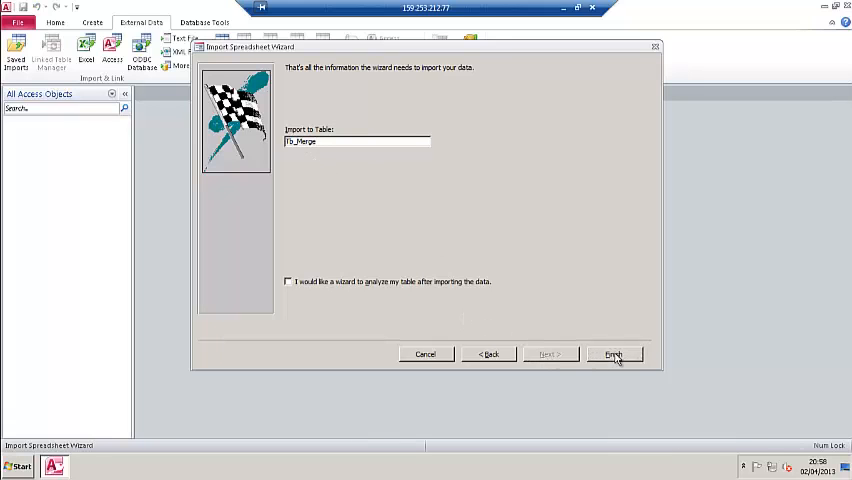
left_click(612, 354)
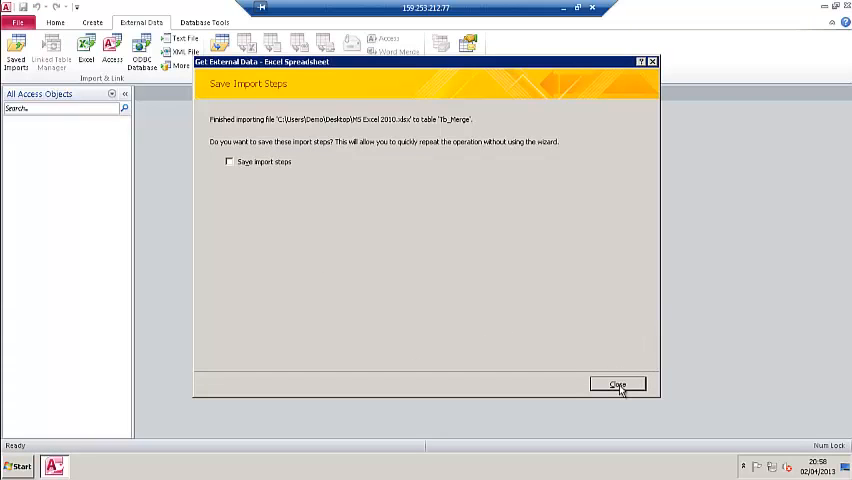
- Close without saving the import steps and view the imported tb_Merge table
left_click(616, 384)
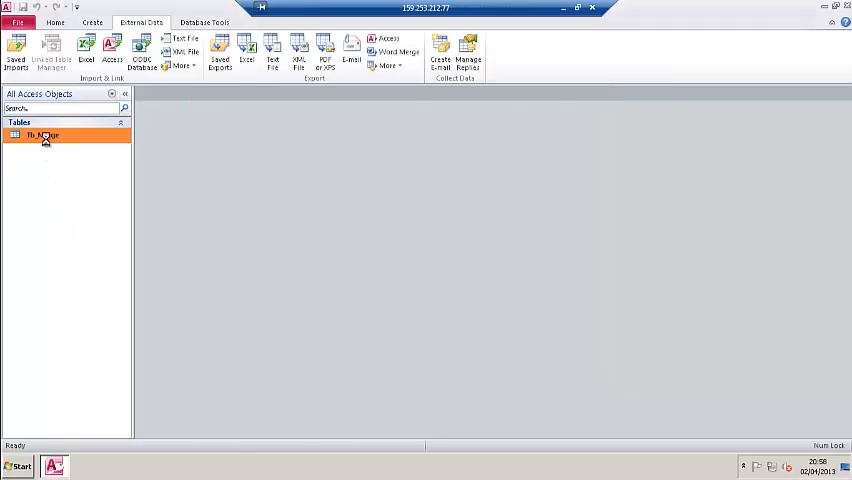
double_click(42, 136)
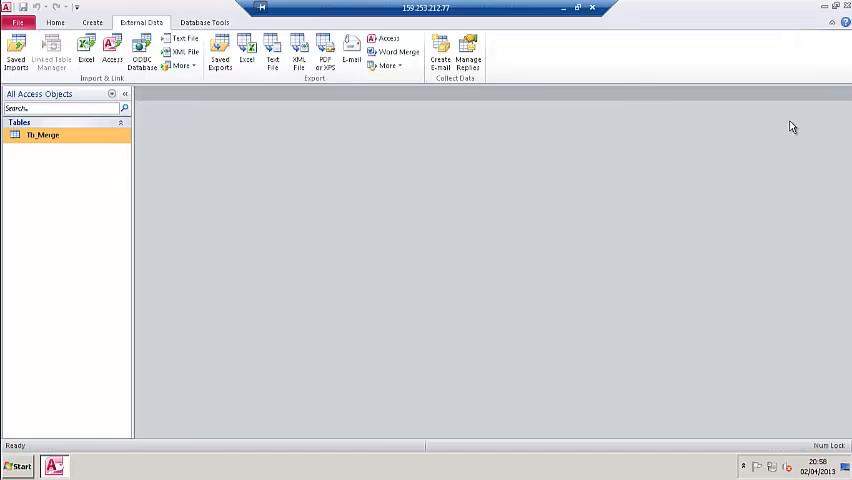
mouse_move(844, 6)
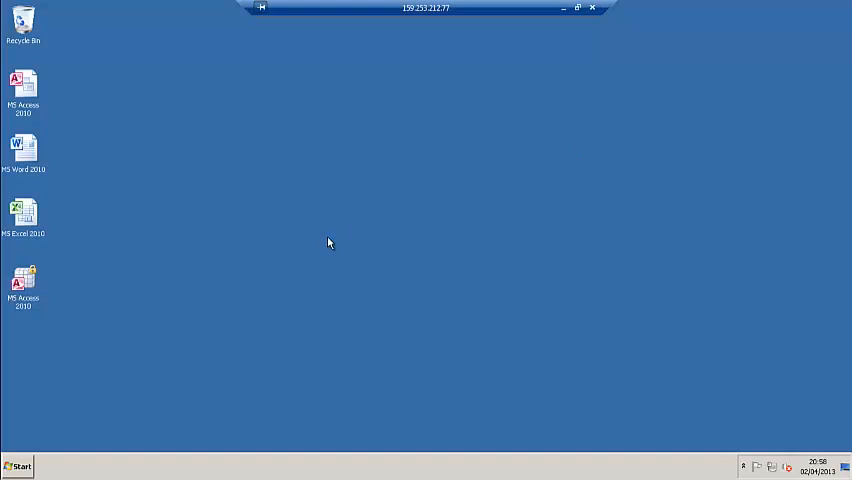
- Launch Microsoft Word on a blank document for the letter
double_click(24, 148)
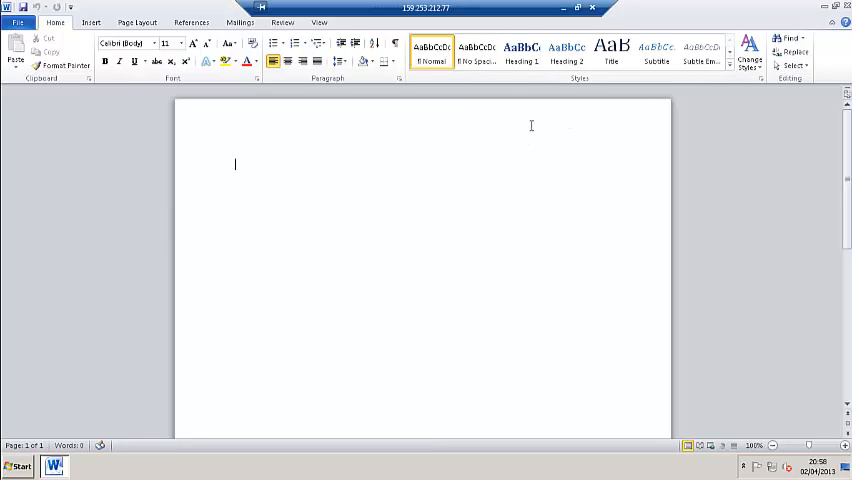
mouse_move(630, 268)
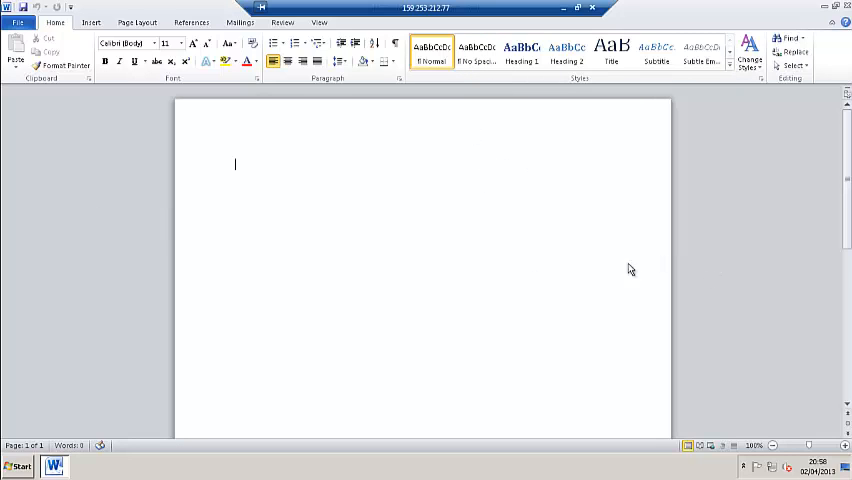
mouse_move(348, 112)
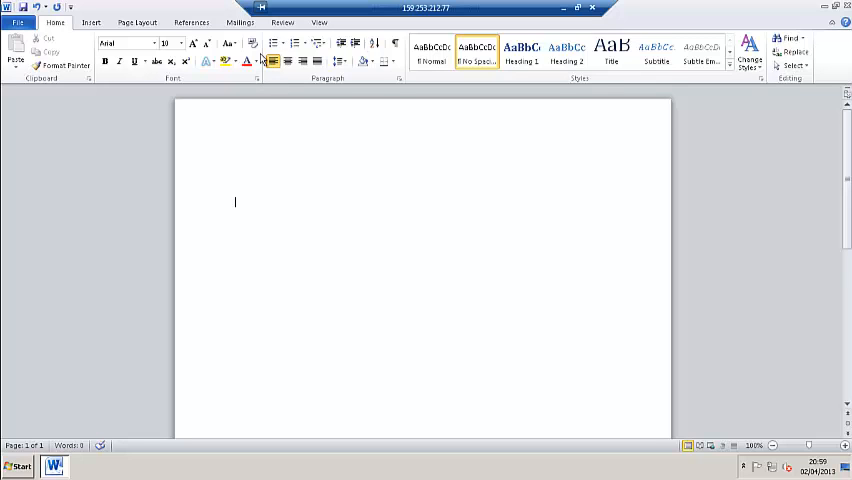
- Start the Step by Step Mail Merge Wizard for Letters using the current document, reaching recipient selection
left_click(240, 22)
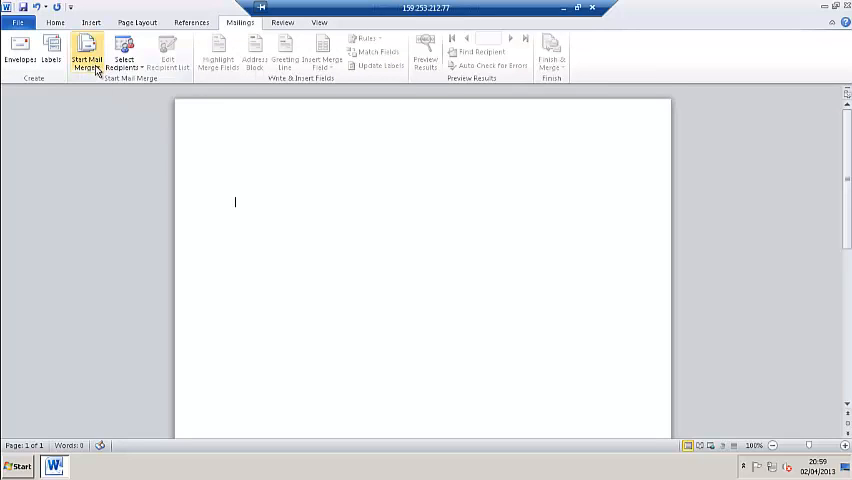
left_click(88, 56)
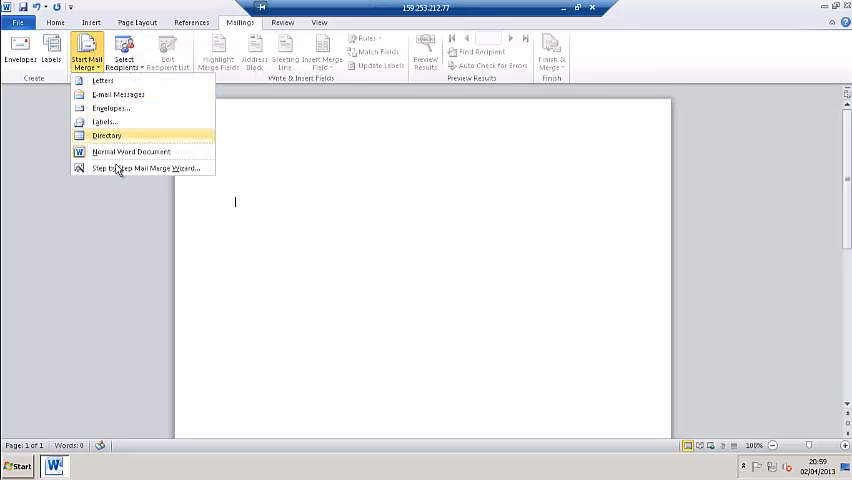
mouse_move(118, 168)
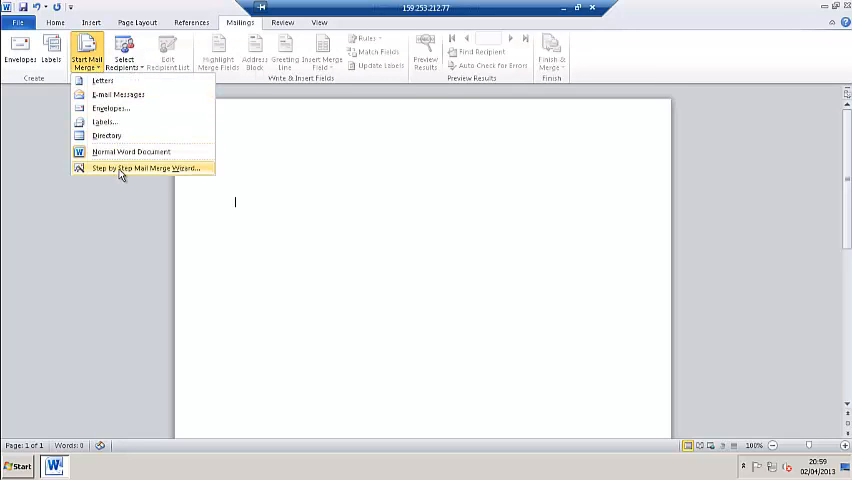
left_click(144, 168)
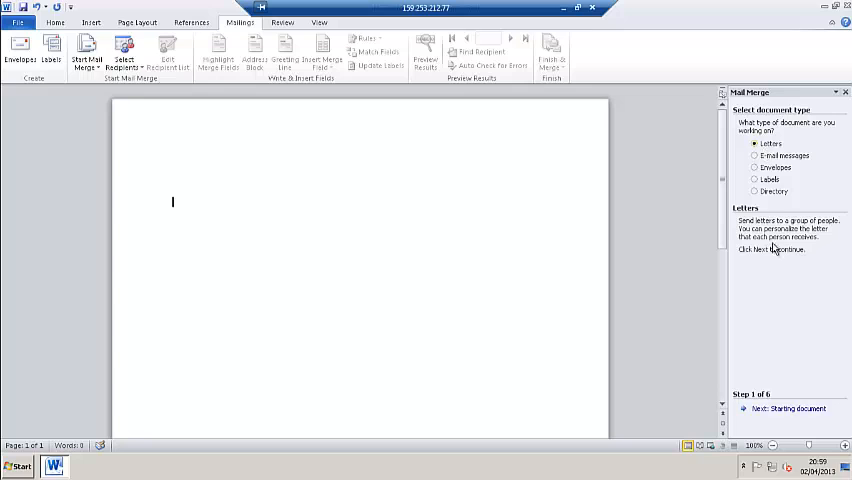
mouse_move(788, 402)
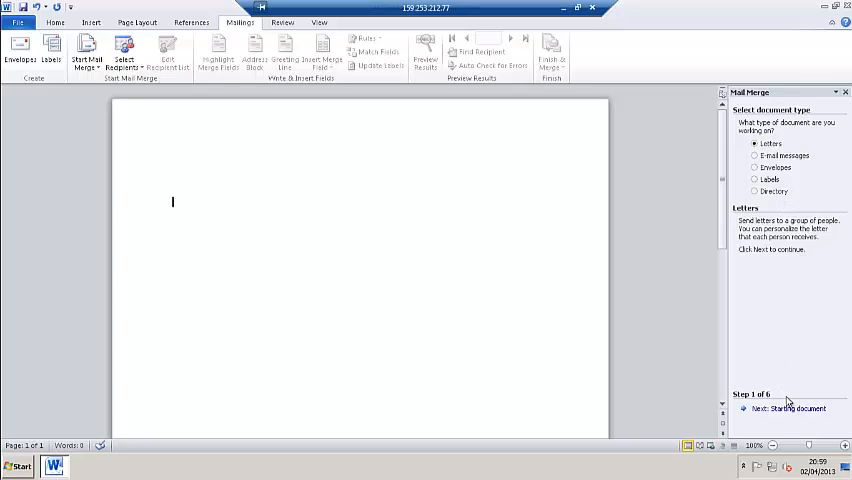
left_click(788, 408)
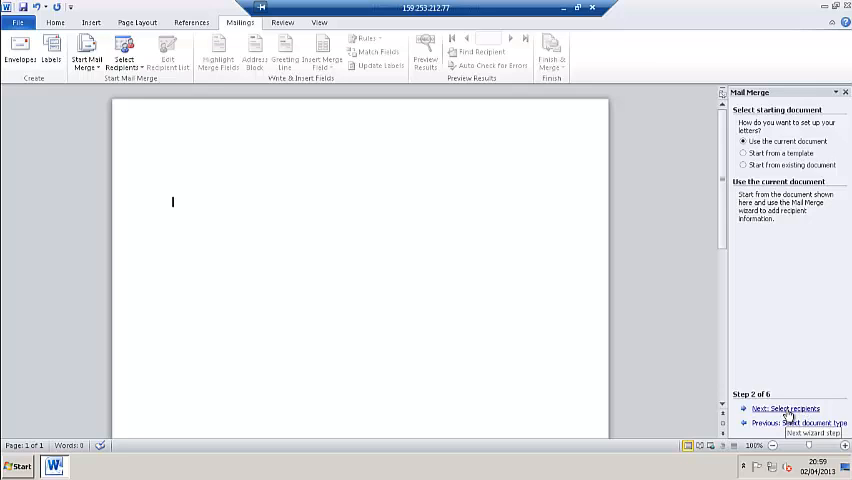
left_click(784, 408)
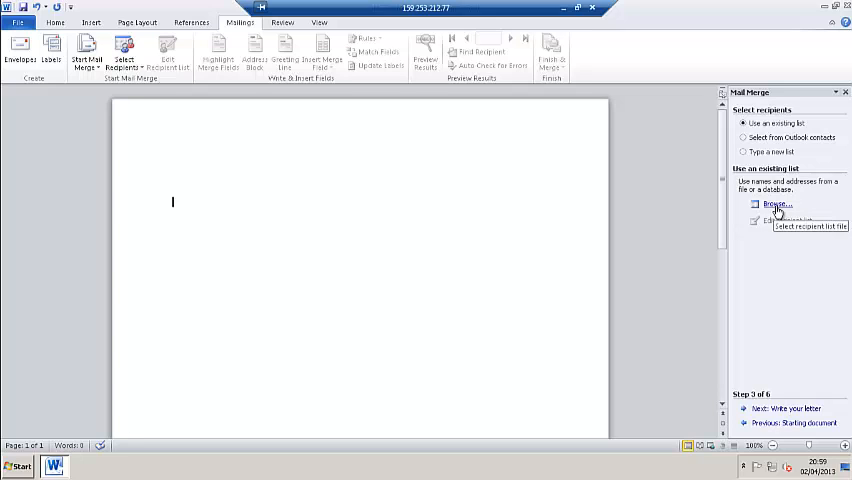
- Use the MS Access 2010 database on the Desktop as the recipient list and accept both contacts
left_click(776, 204)
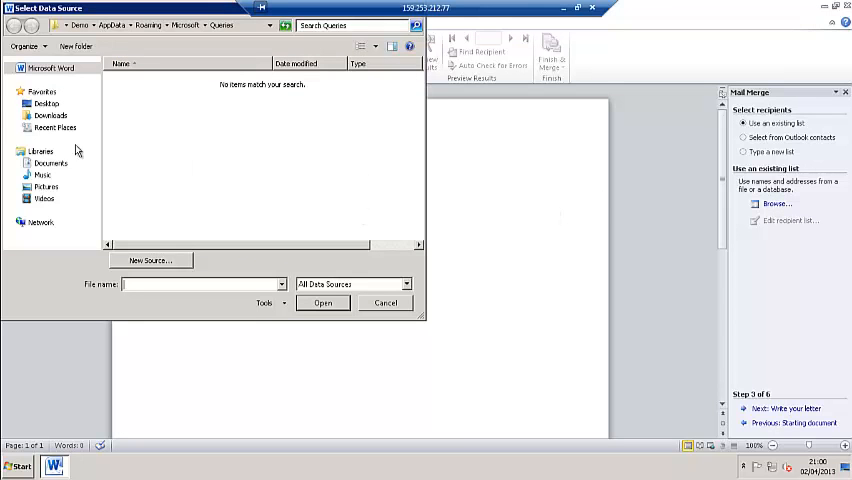
left_click(44, 104)
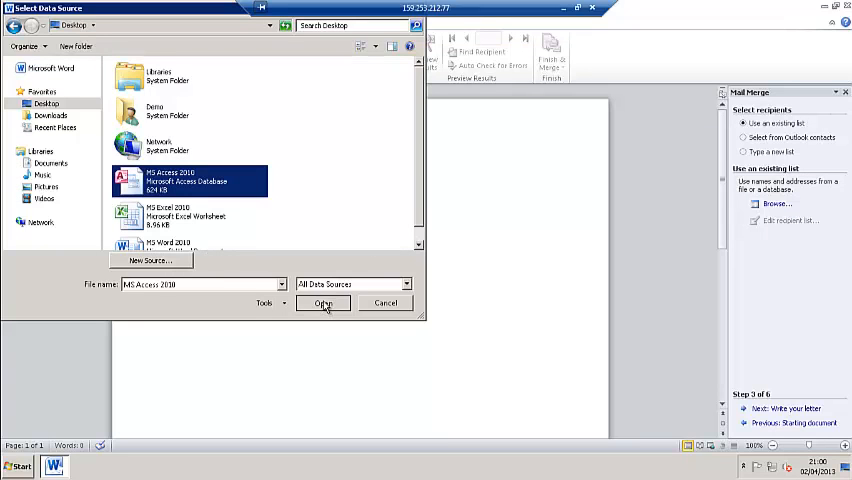
left_click(324, 304)
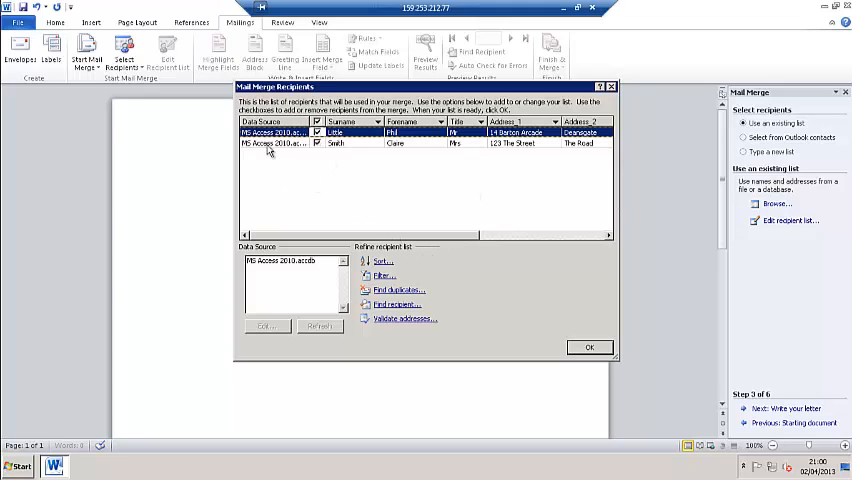
mouse_move(318, 196)
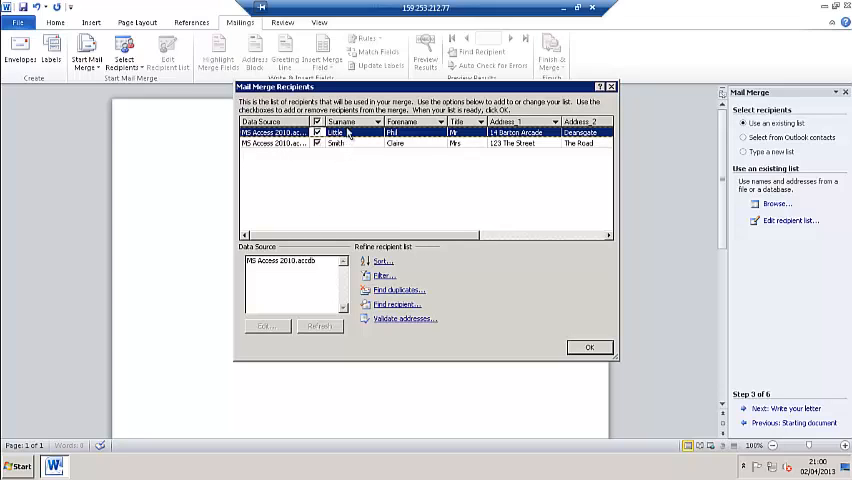
mouse_move(448, 236)
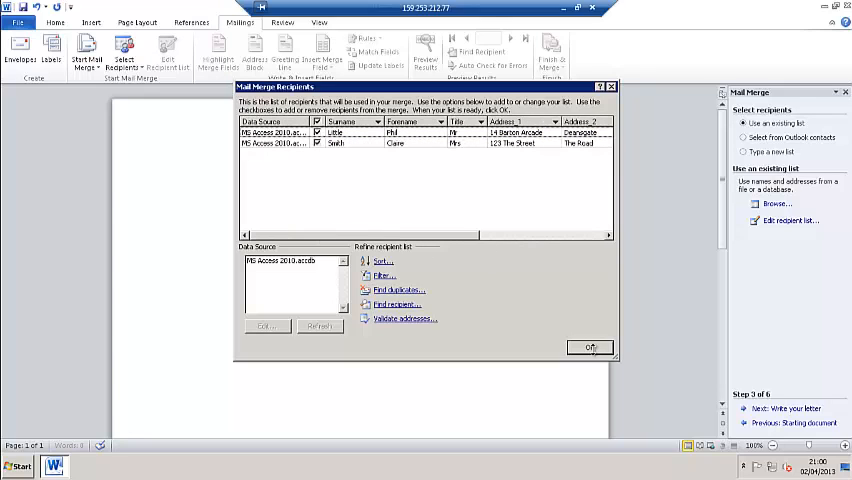
left_click(588, 348)
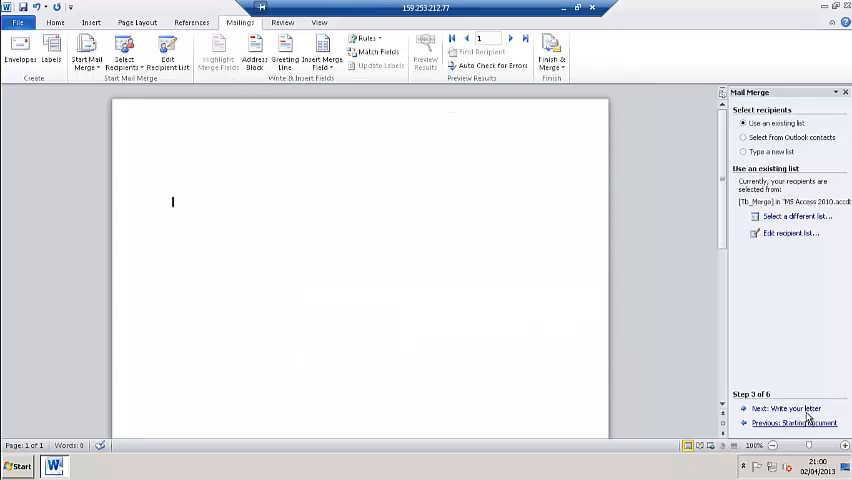
mouse_move(790, 408)
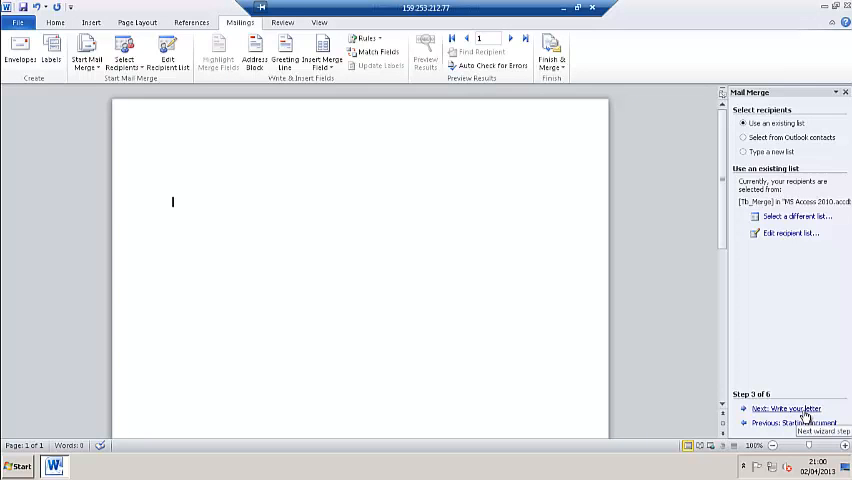
- Advance the wizard to step 4, Write your letter
left_click(788, 408)
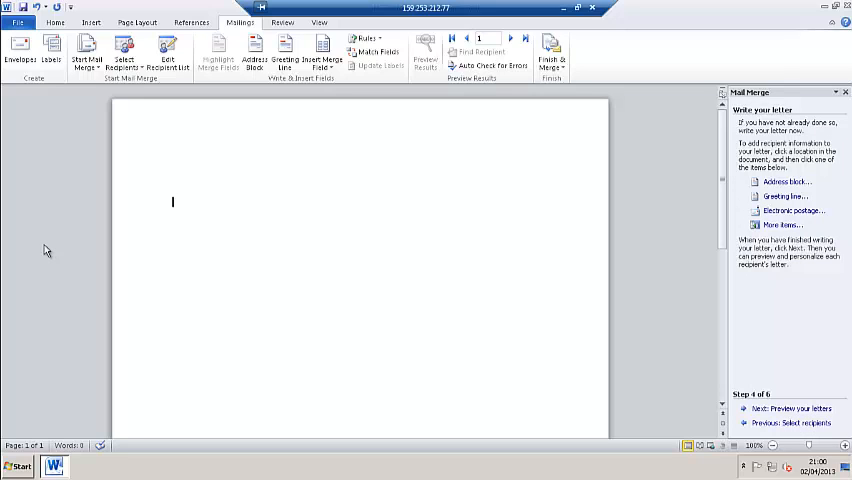
mouse_move(188, 250)
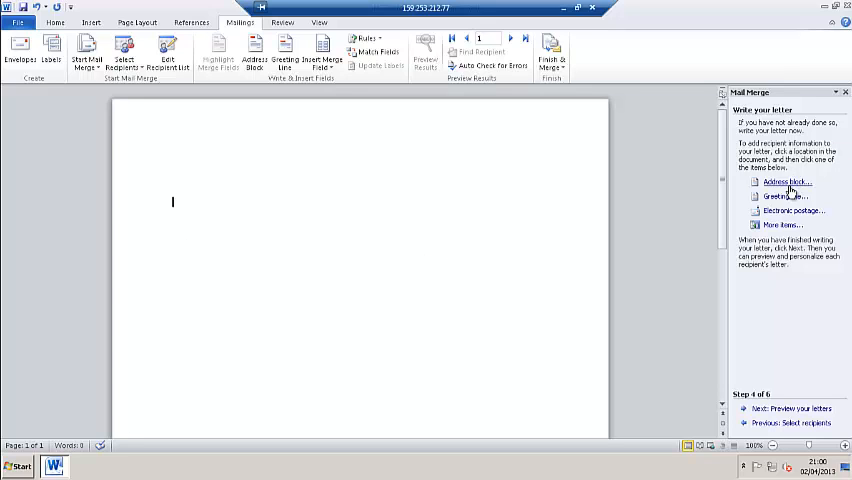
mouse_move(790, 190)
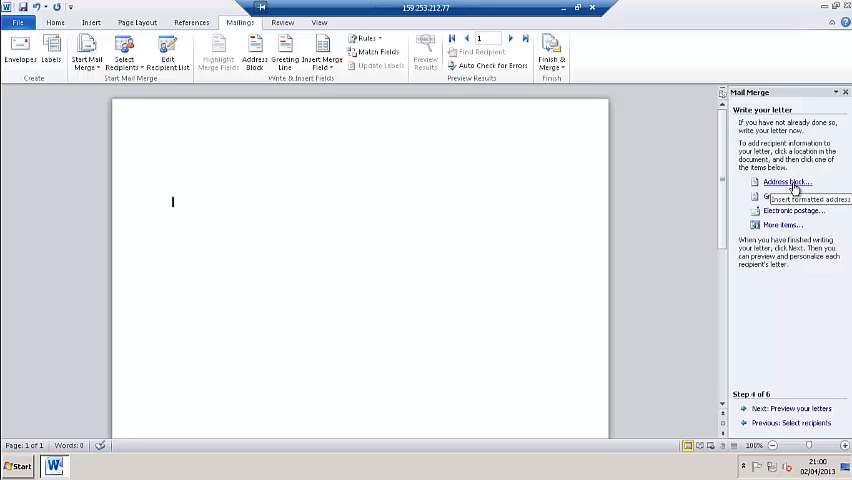
- Insert an address block with its Last Name field matched to the Surname column
left_click(788, 182)
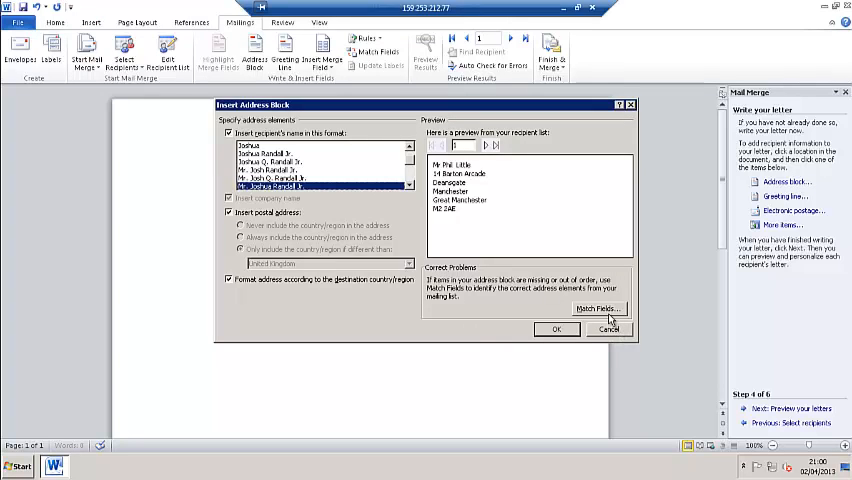
mouse_move(602, 318)
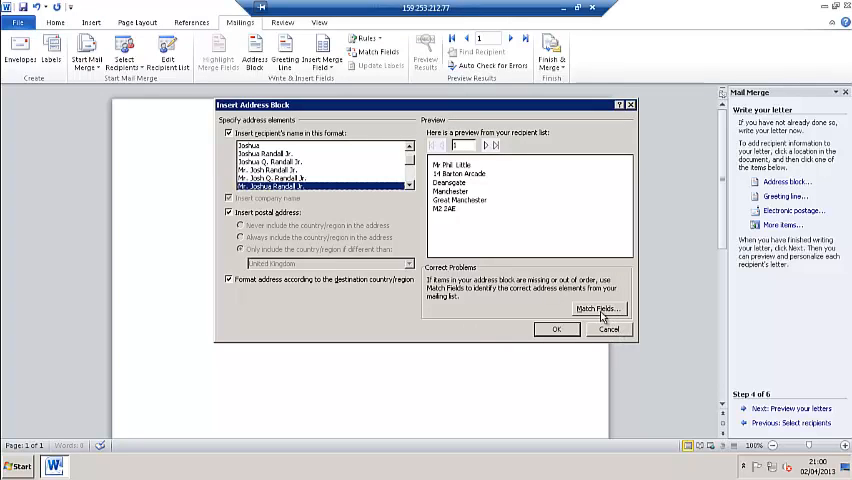
left_click(598, 308)
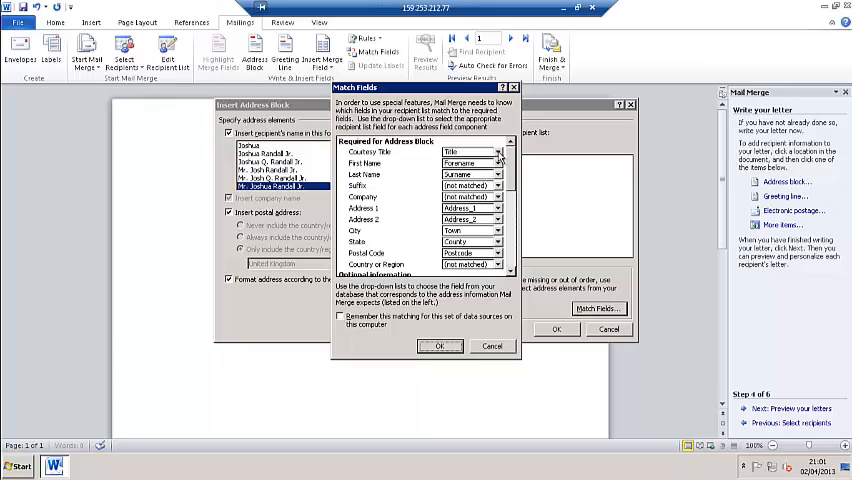
left_click(498, 152)
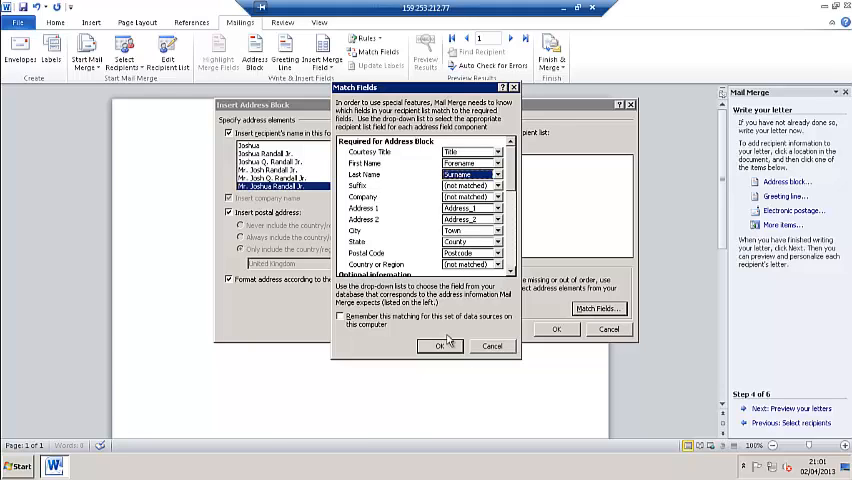
mouse_move(448, 344)
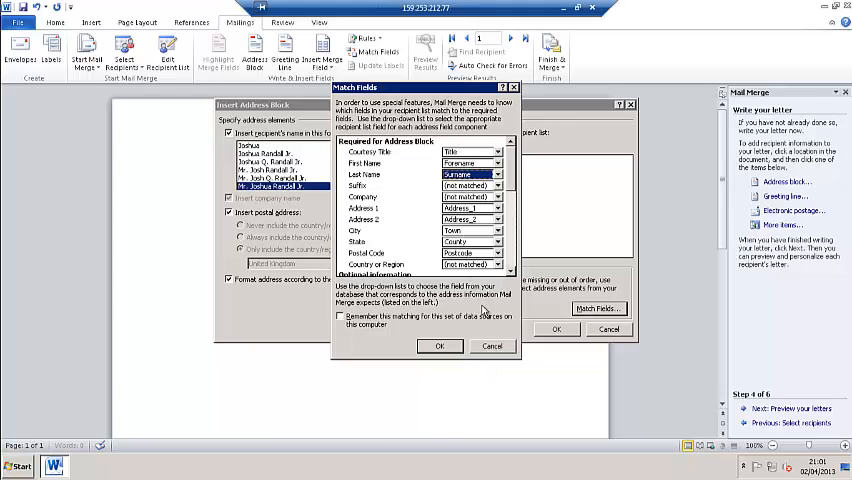
left_click(440, 346)
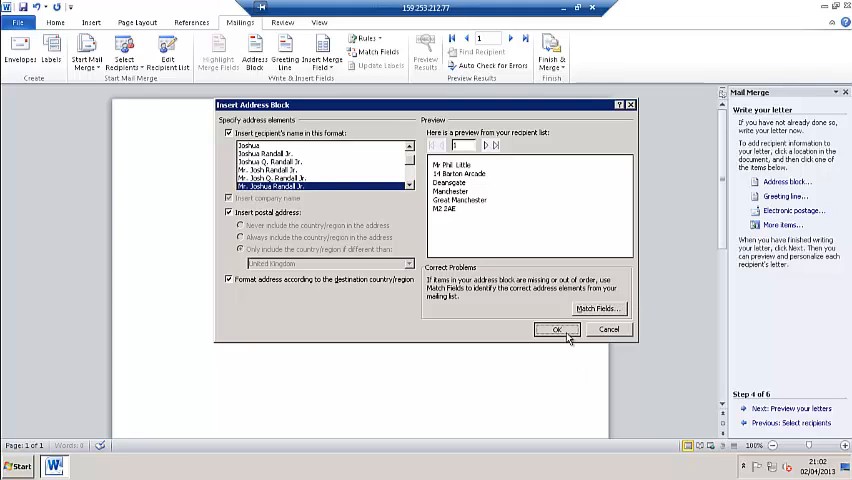
left_click(556, 330)
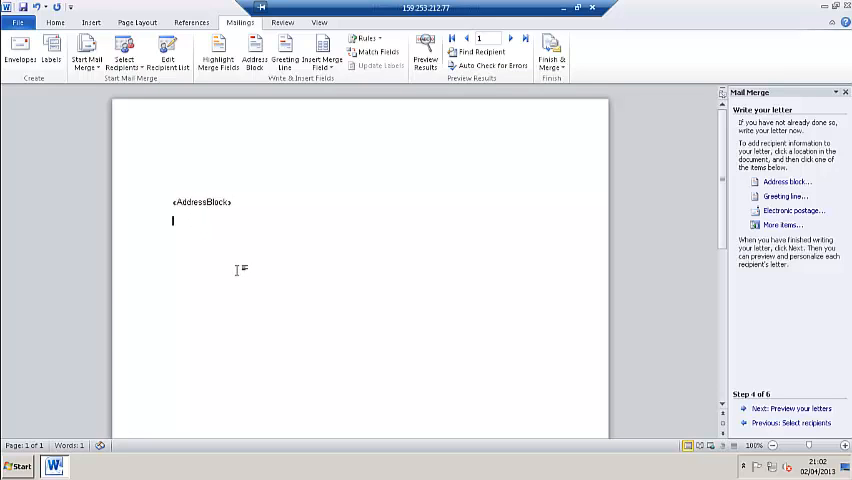
- Write the greeting 'Dear «Title» «Surname»,' using the Title and Surname merge fields
type("Dear")
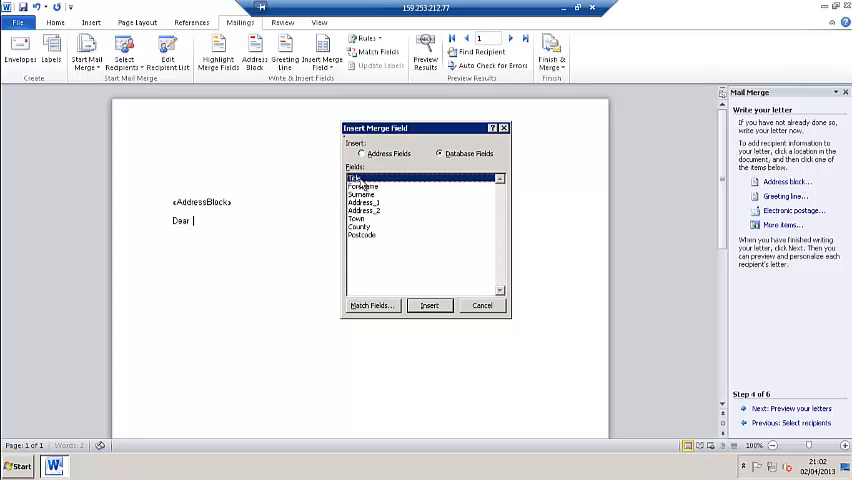
left_click(428, 304)
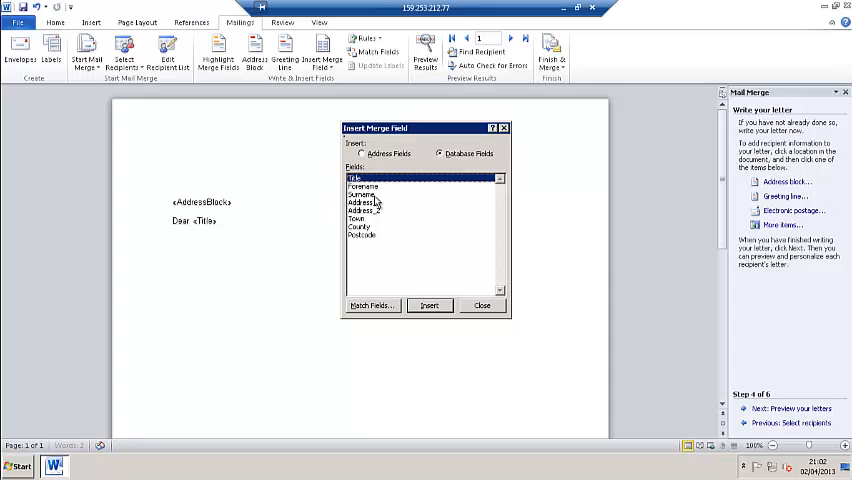
left_click(362, 192)
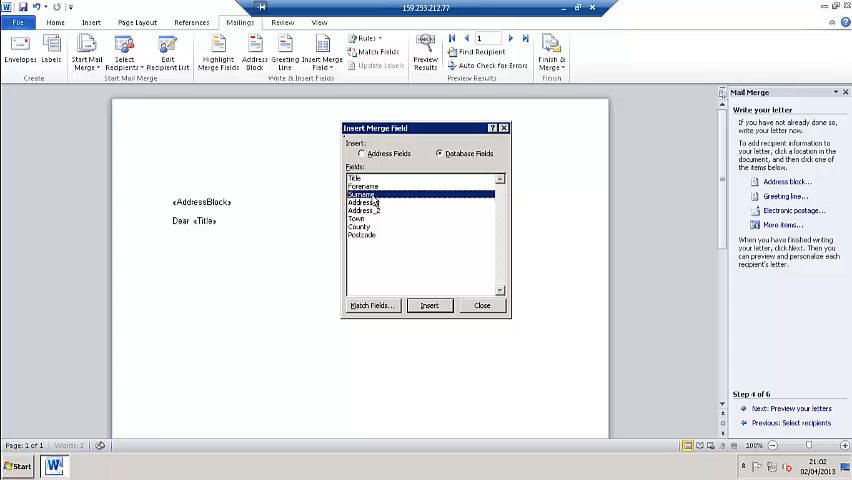
left_click(428, 304)
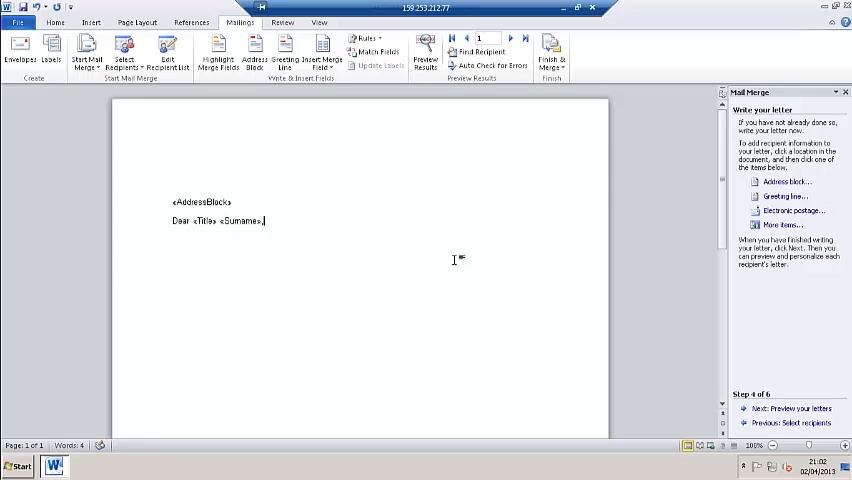
- Add the body line 'Then your letter information can go here', leaving the merge field list closed
type("Then your letter")
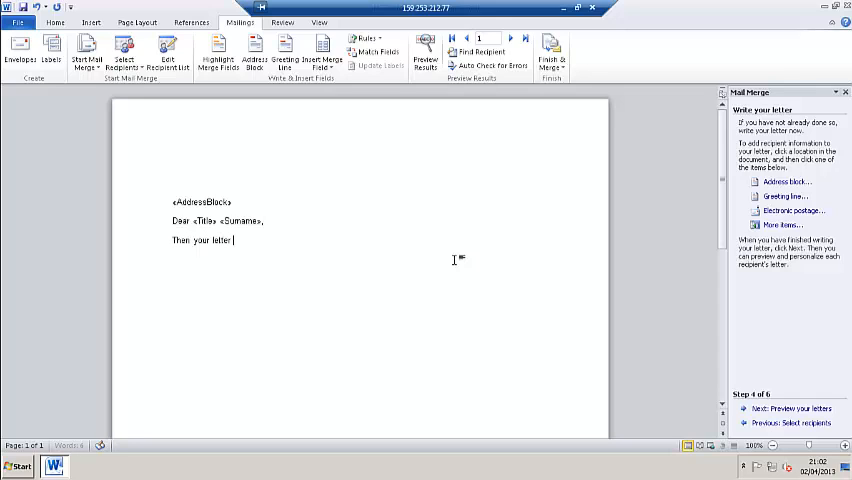
type("informatio")
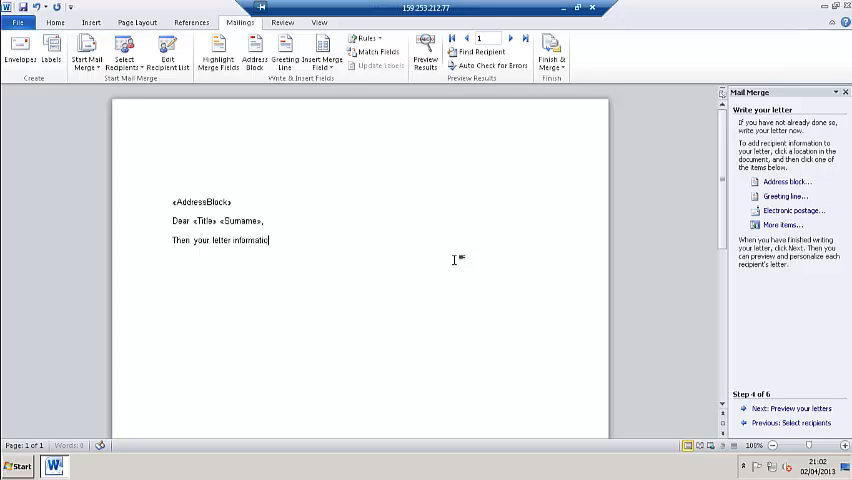
type("can go")
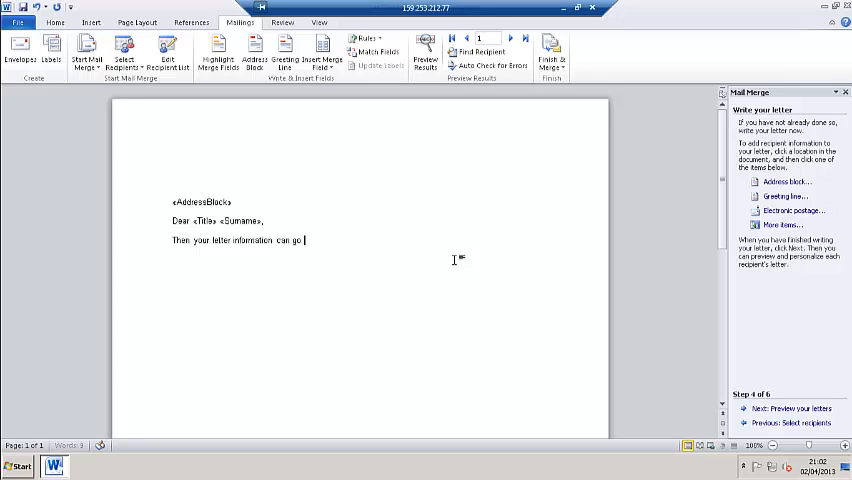
type("here")
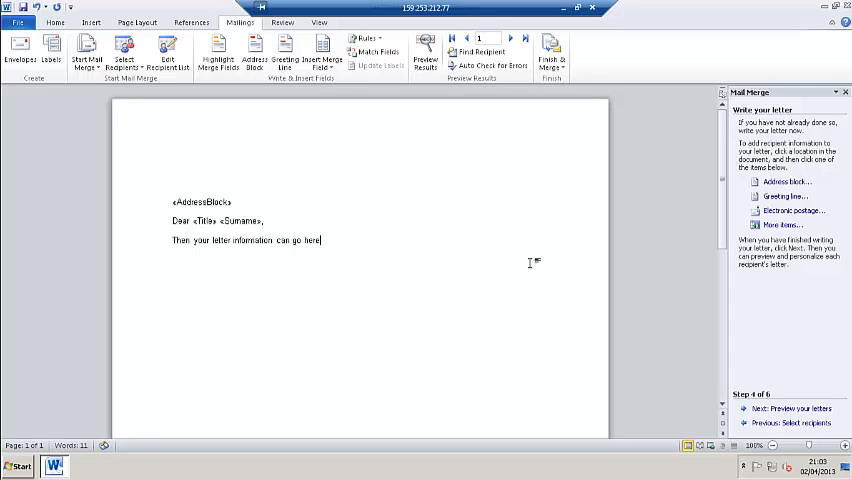
mouse_move(438, 268)
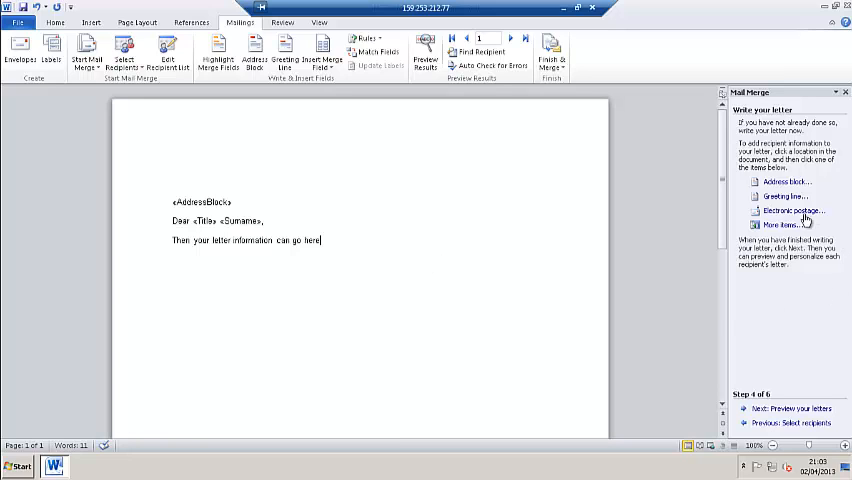
left_click(322, 56)
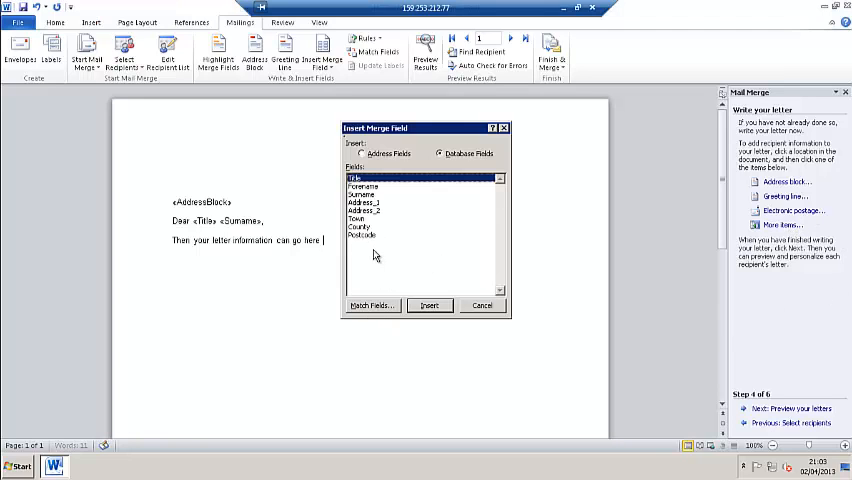
left_click(482, 304)
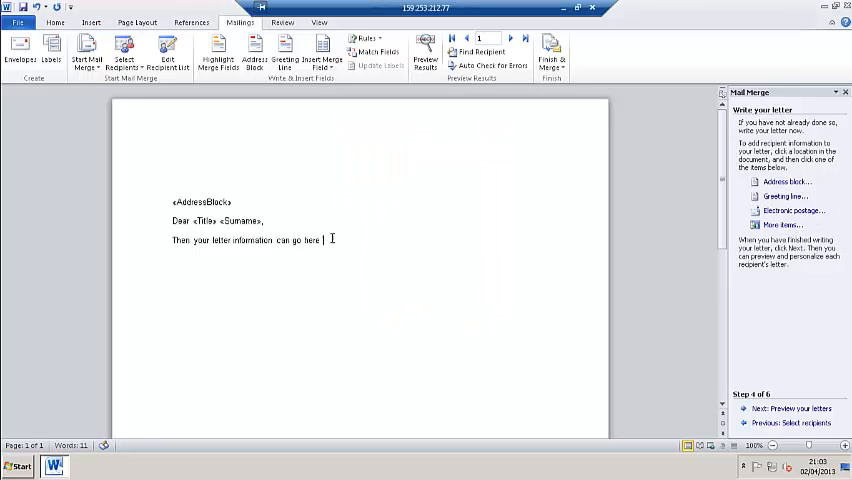
mouse_move(790, 408)
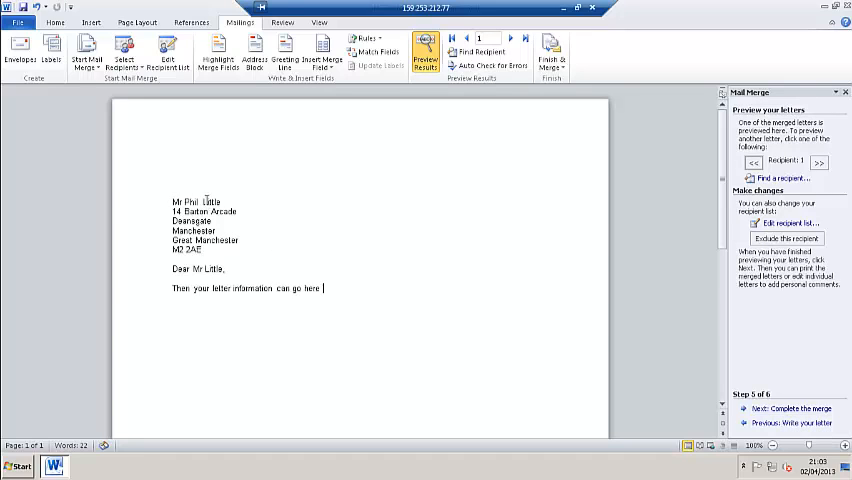
mouse_move(244, 280)
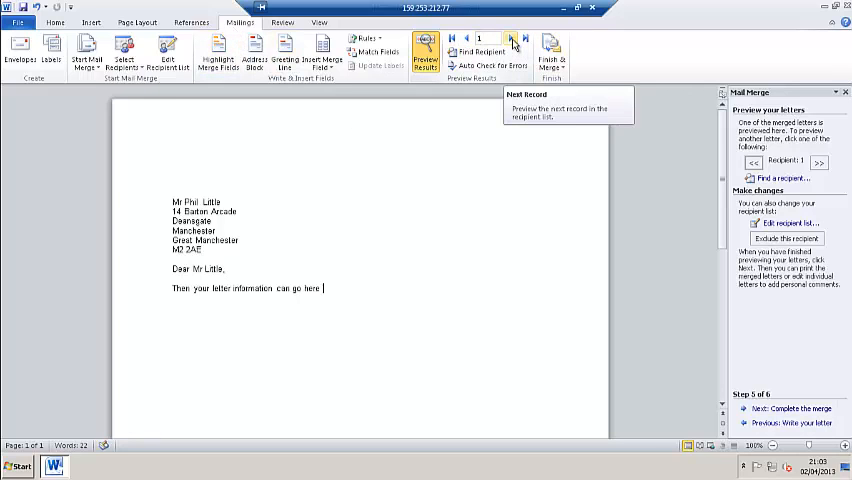
left_click(510, 38)
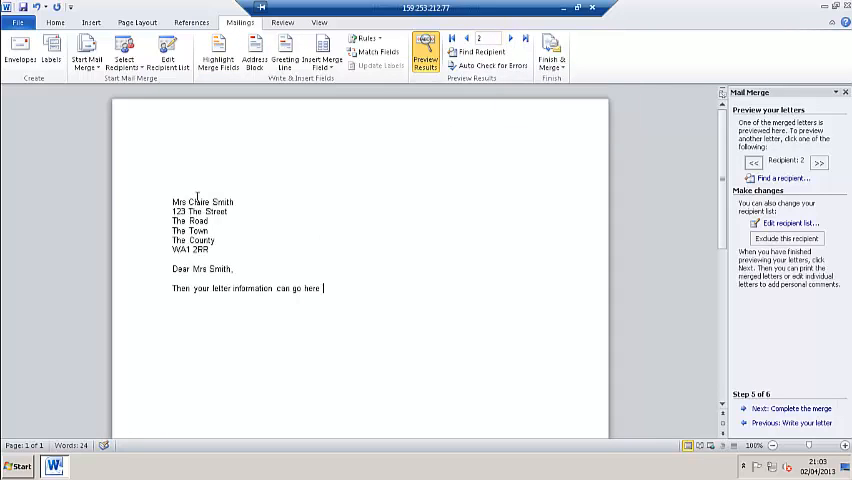
mouse_move(540, 104)
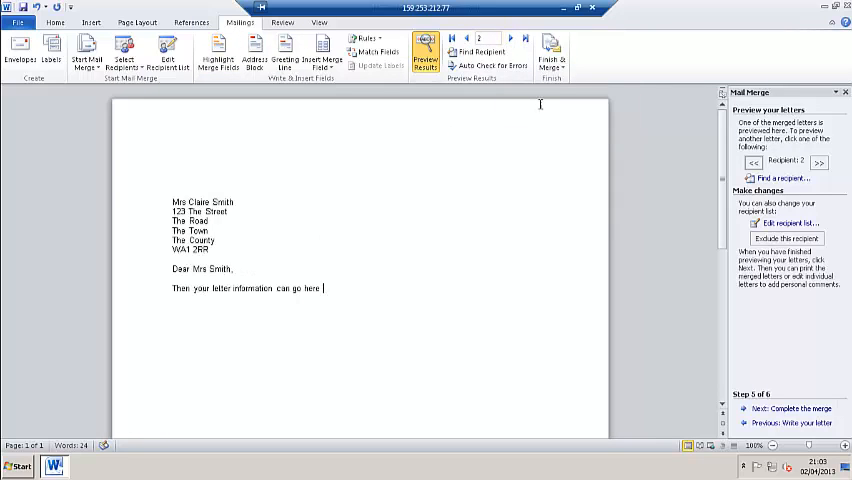
mouse_move(584, 266)
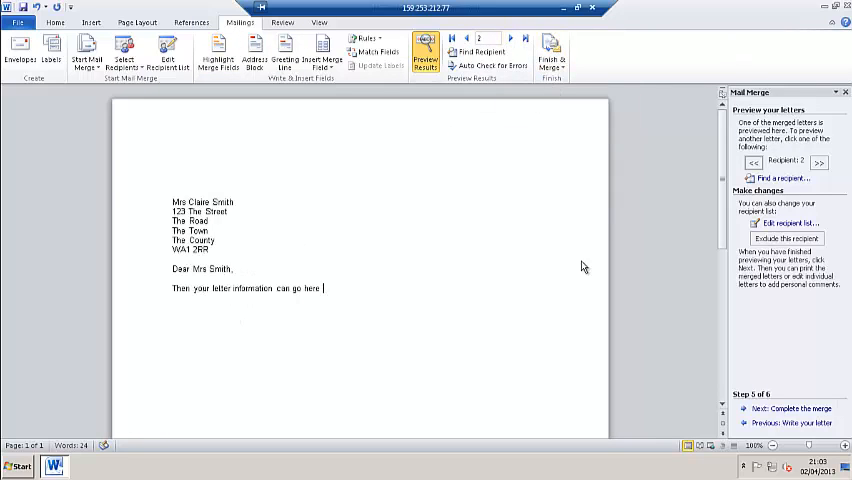
mouse_move(512, 268)
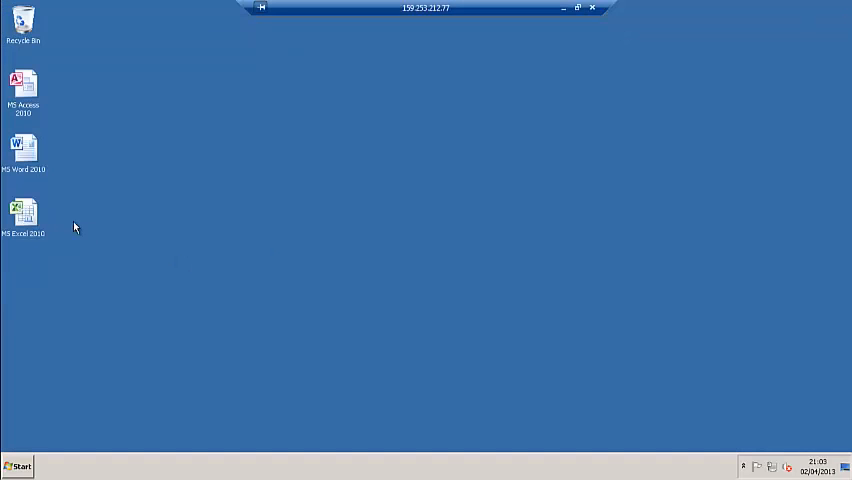
- Launch Access and bring up the To_Merge table
double_click(24, 88)
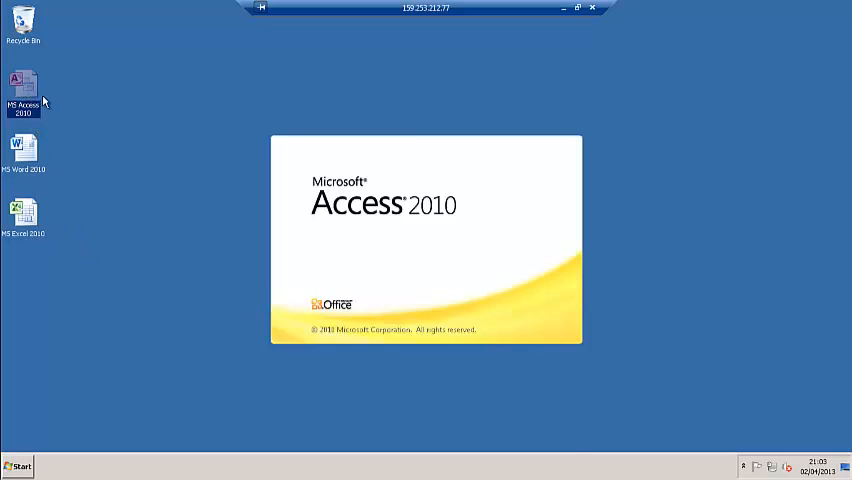
double_click(24, 84)
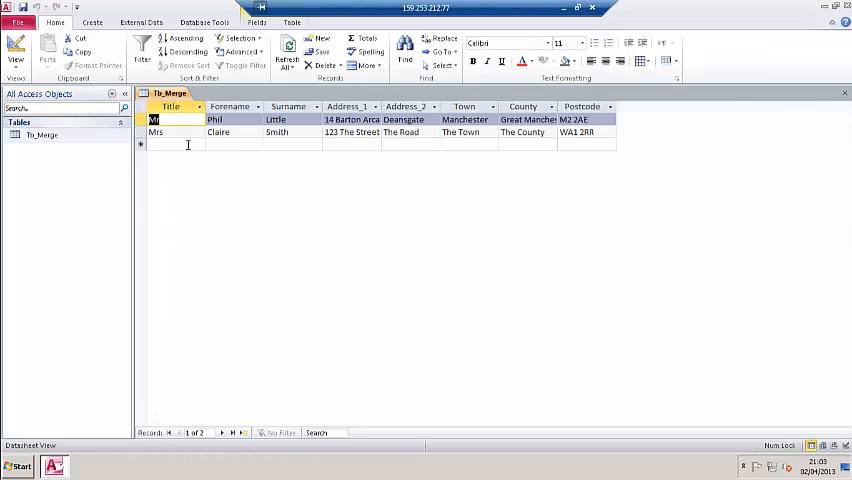
- Enter and commit the record Mr Tom Thumb, 125 The Road, The Street, Test Town, Test County
type("Mr")
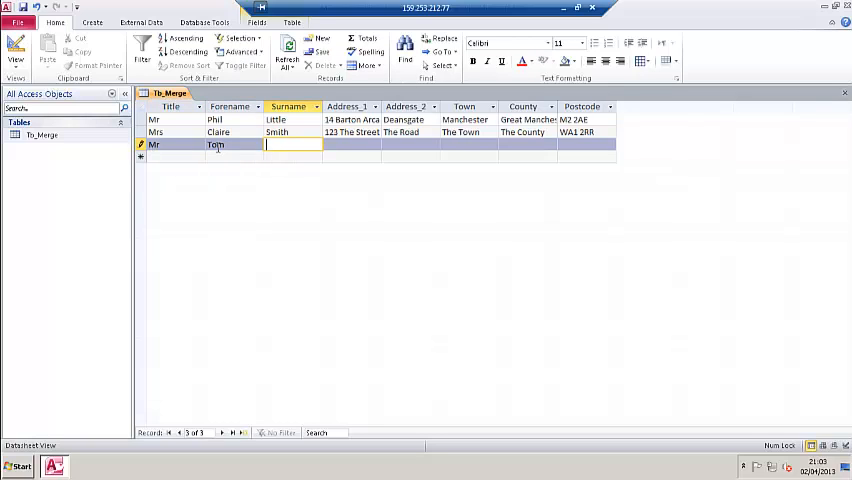
type("Thumb")
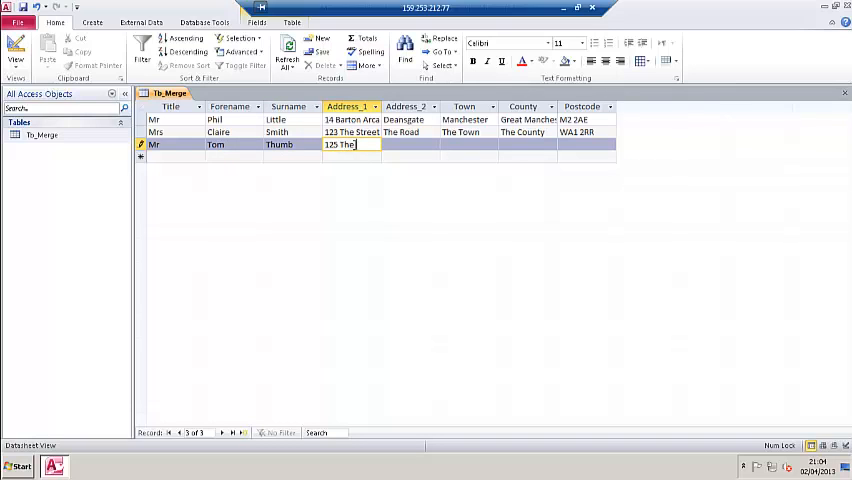
type("Road")
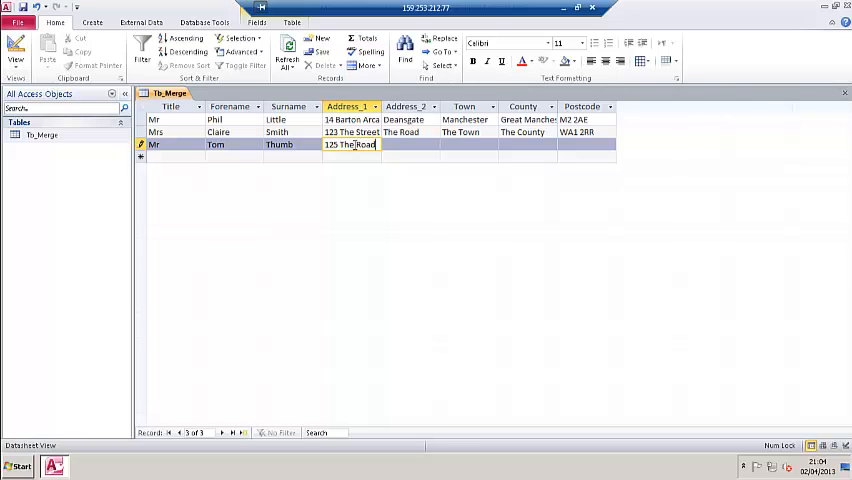
type("The Street")
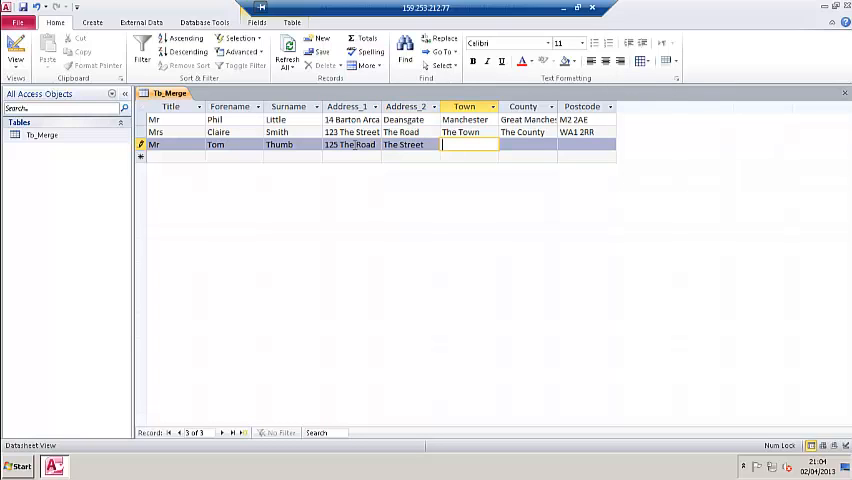
type("Test Te")
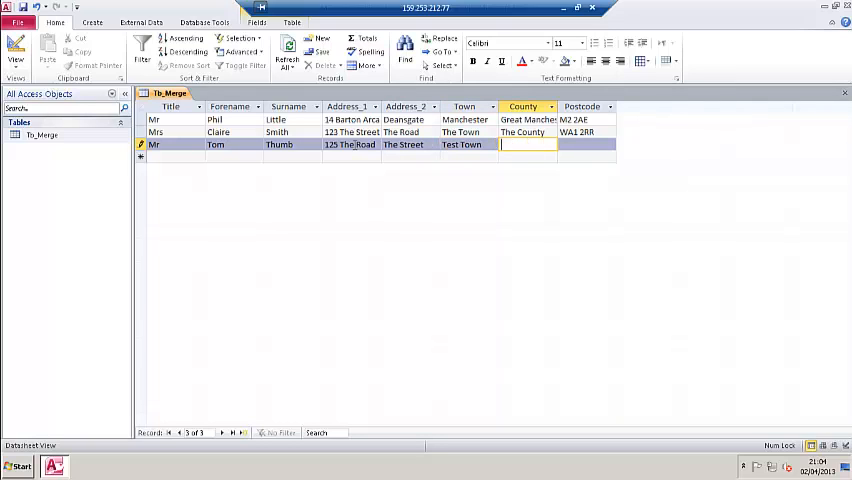
type("Test County")
left_click(586, 146)
type("WA1 2FF")
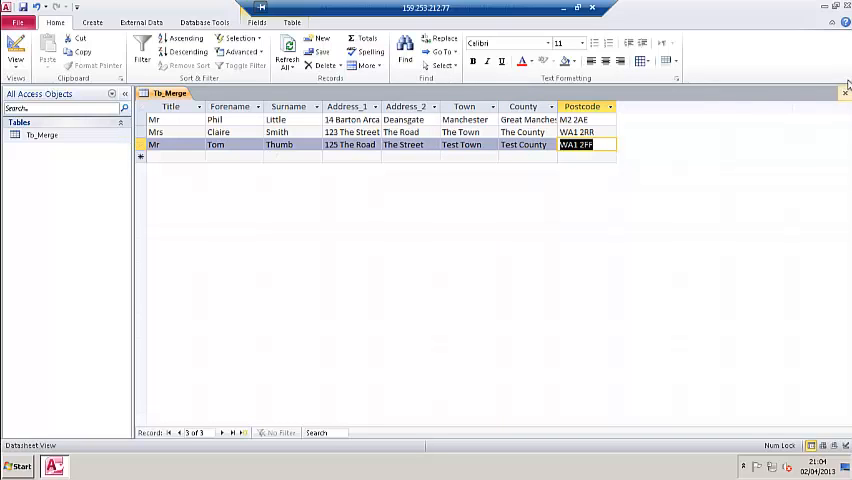
left_click(592, 8)
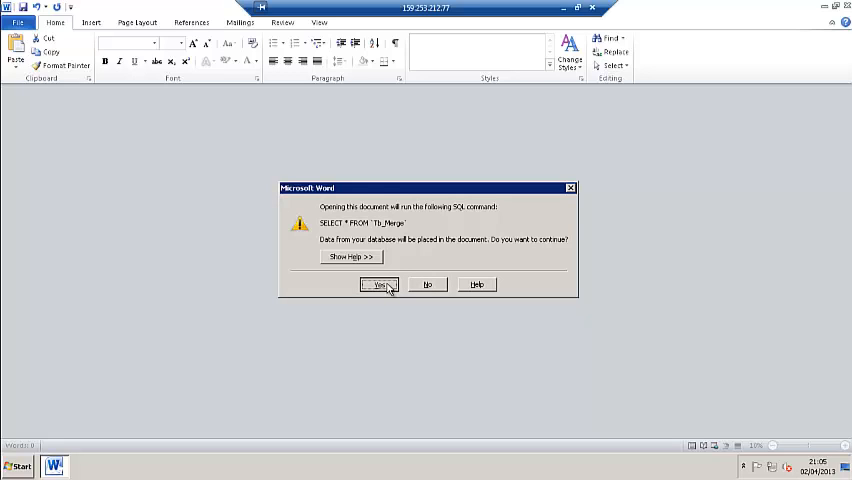
- Load the To_Merge data and preview the letters for Tom Thumb, Phil Little and Claire Smith
left_click(380, 284)
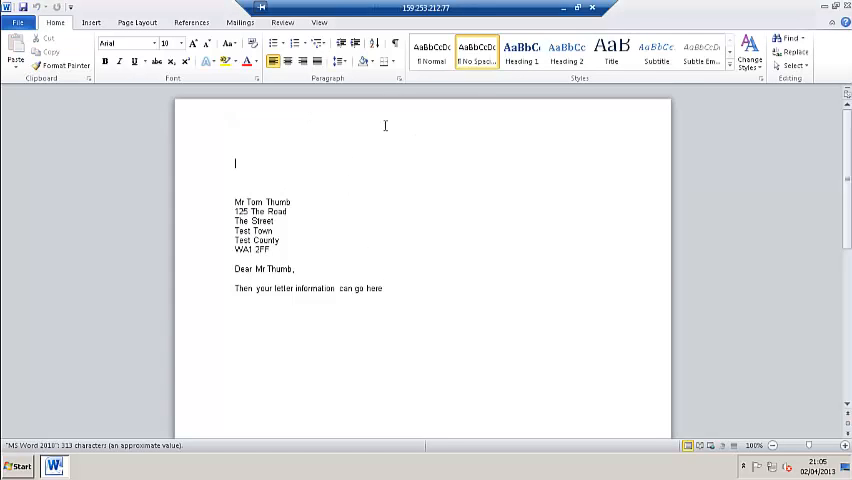
left_click(240, 22)
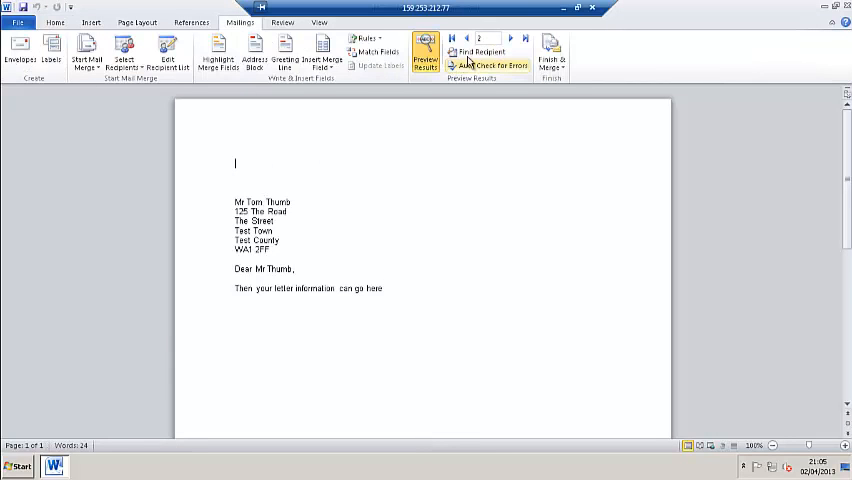
left_click(466, 38)
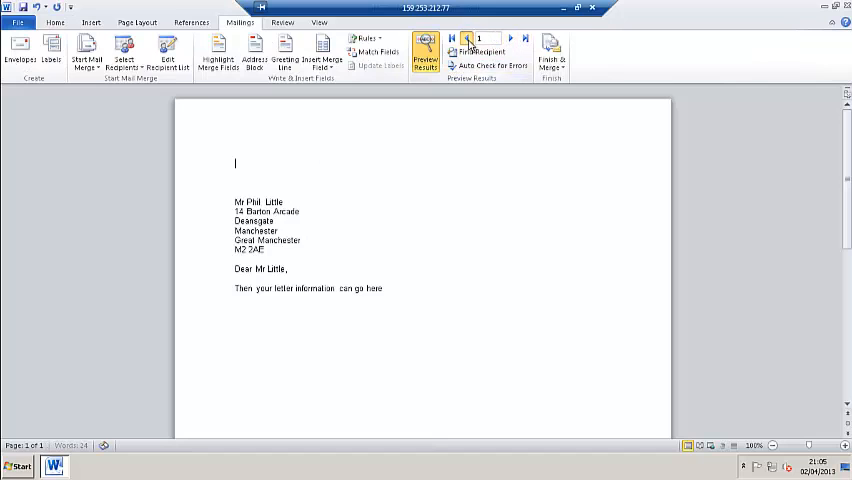
left_click(510, 40)
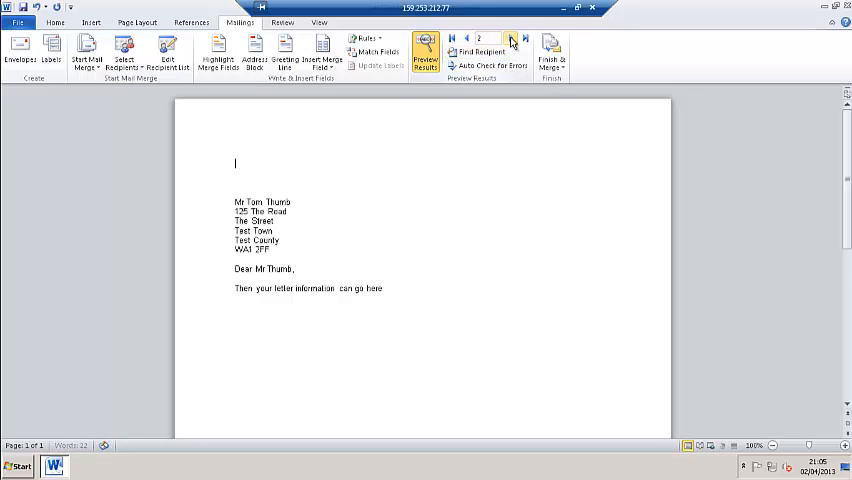
left_click(510, 38)
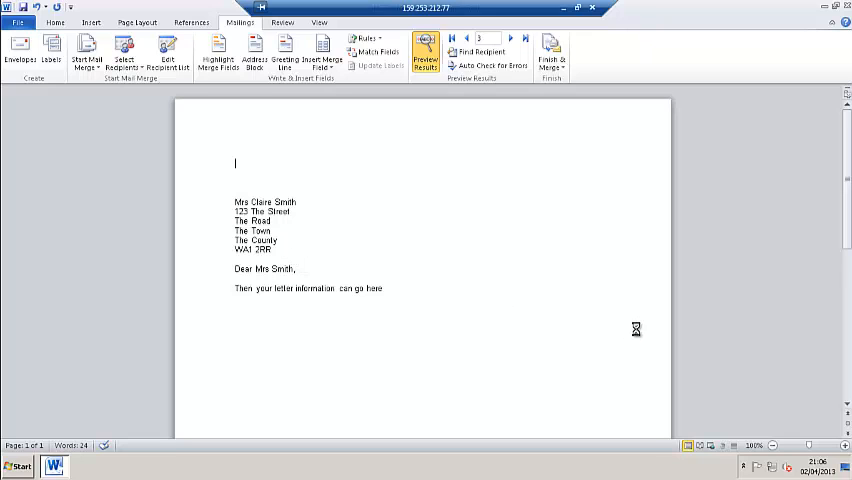
- Return to the Mailings options and bring up the Finish & Merge choices
left_click(18, 22)
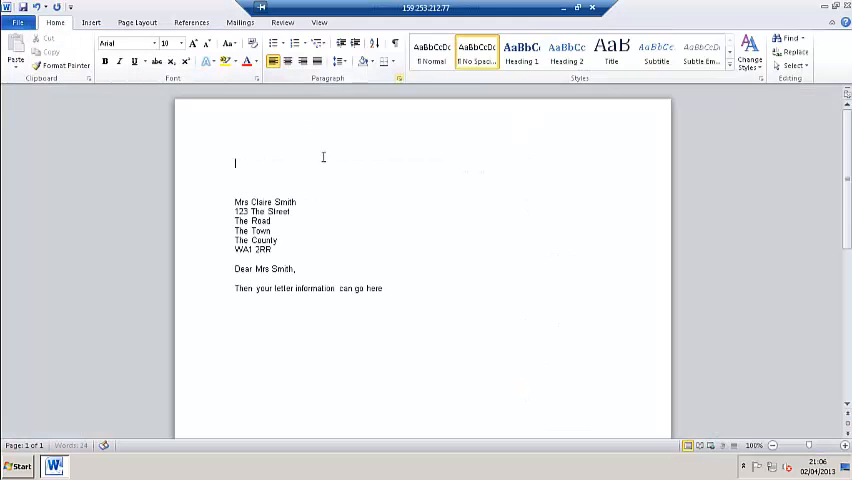
left_click(240, 22)
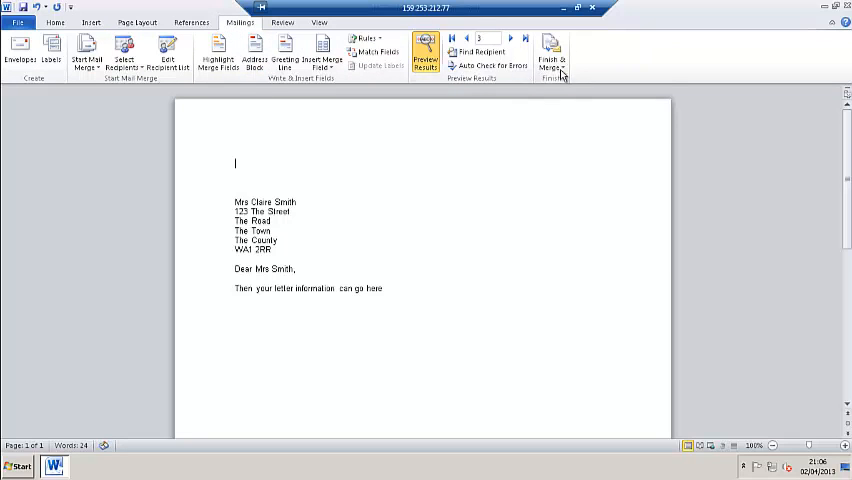
left_click(552, 56)
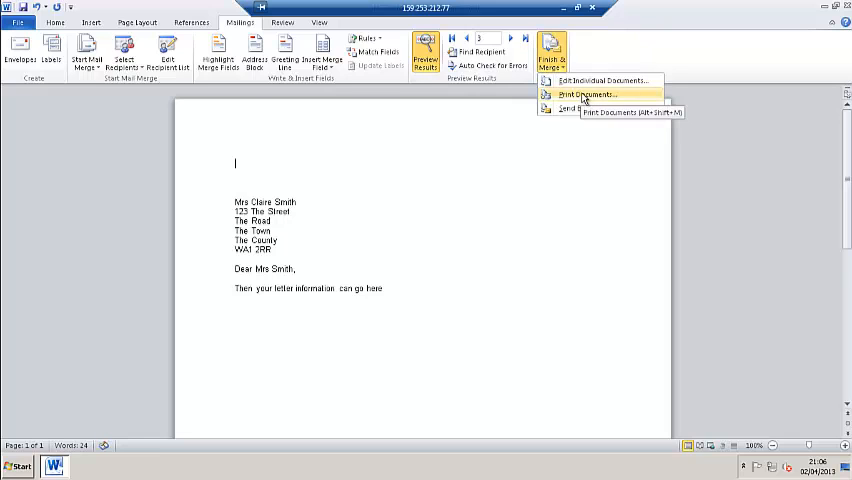